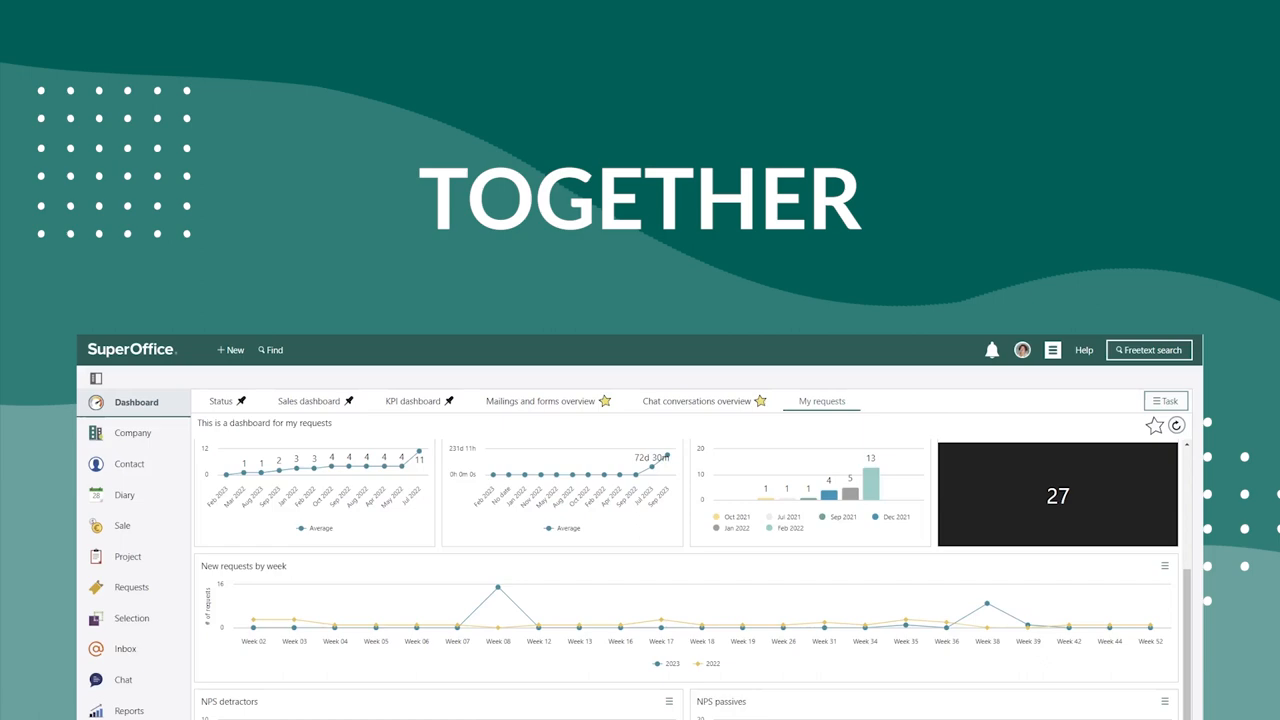
Step: Reach the Get Started section of bridgecom.com and start a chat with Bridgecom support
scroll("down", 3)
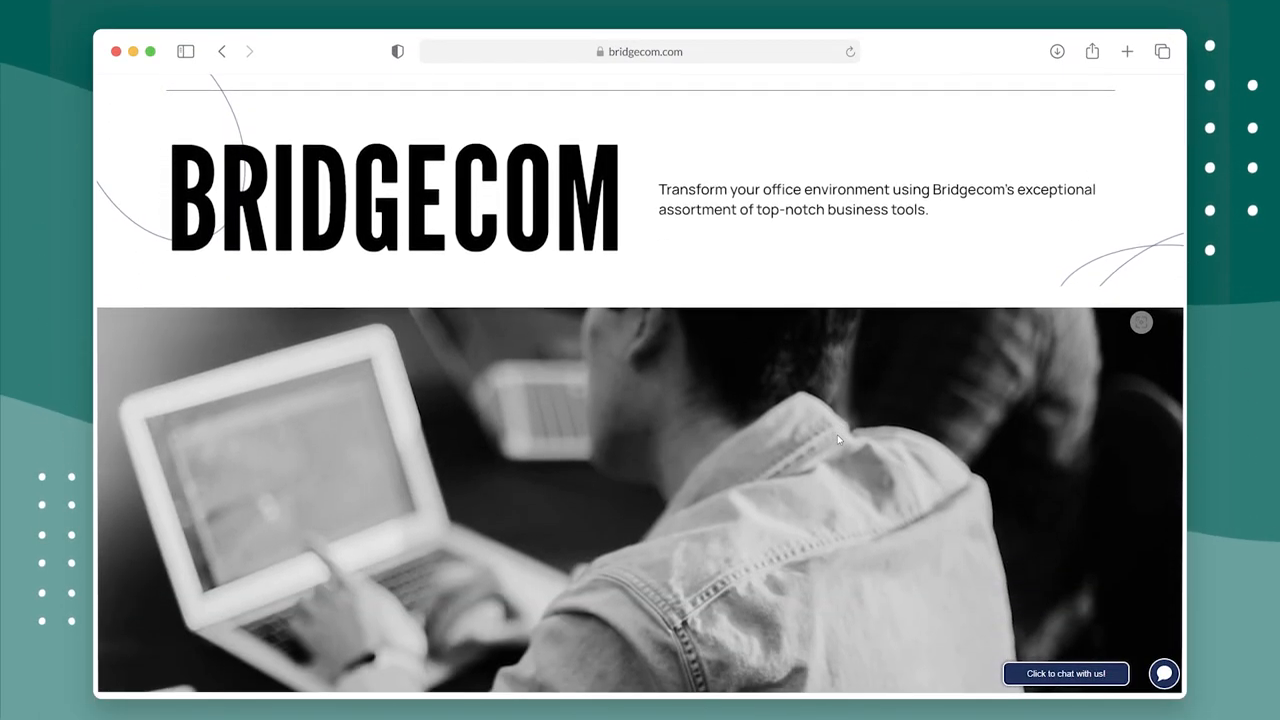
scroll("down", 3)
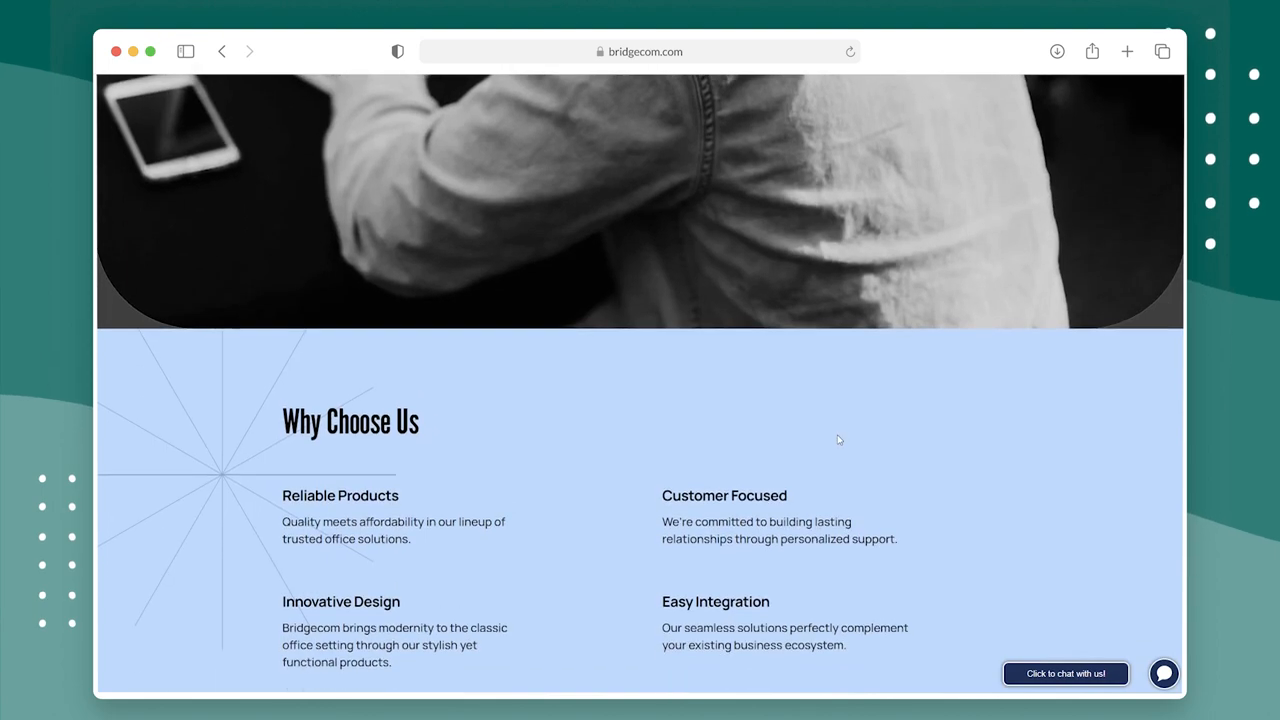
scroll("down", 3)
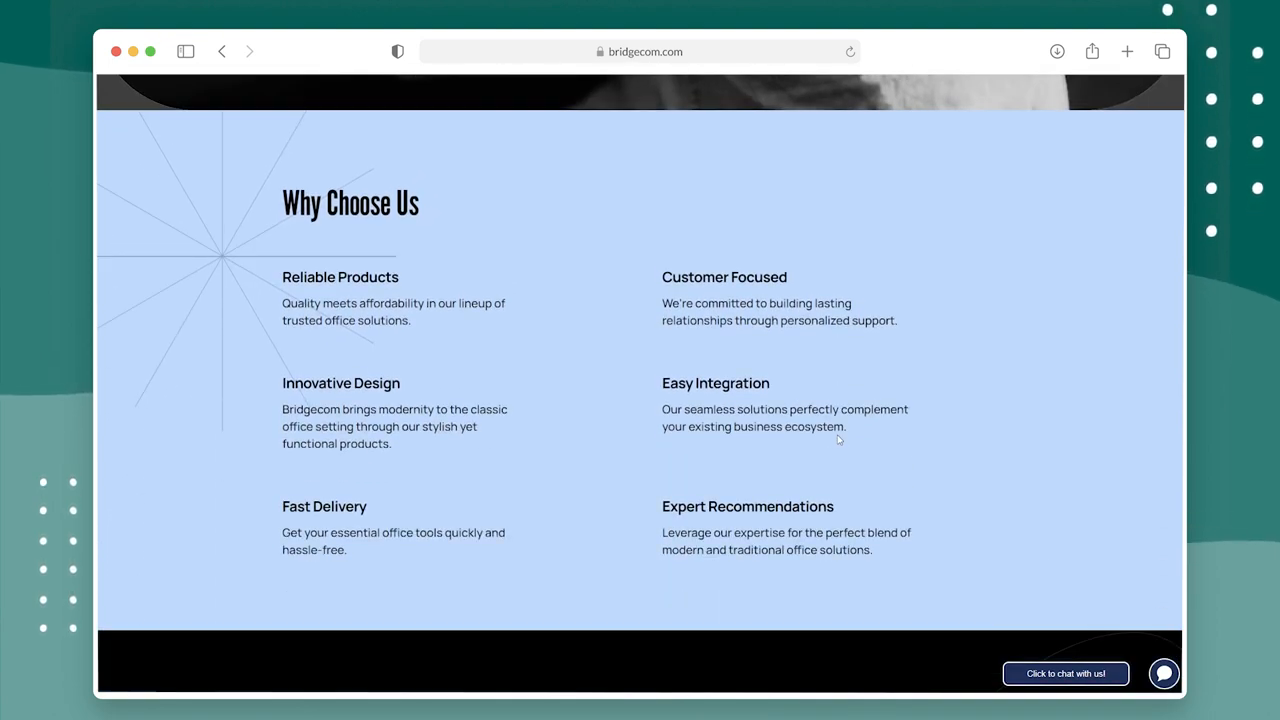
scroll("down", 3)
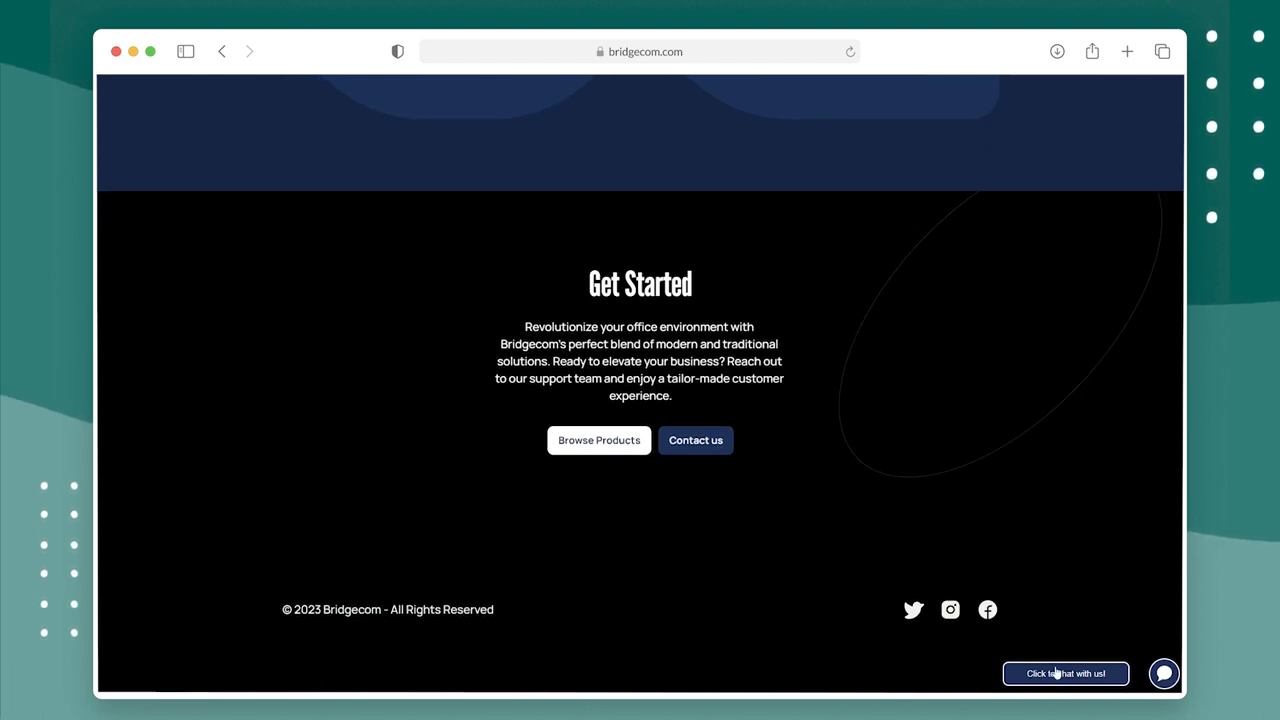
left_click(1066, 672)
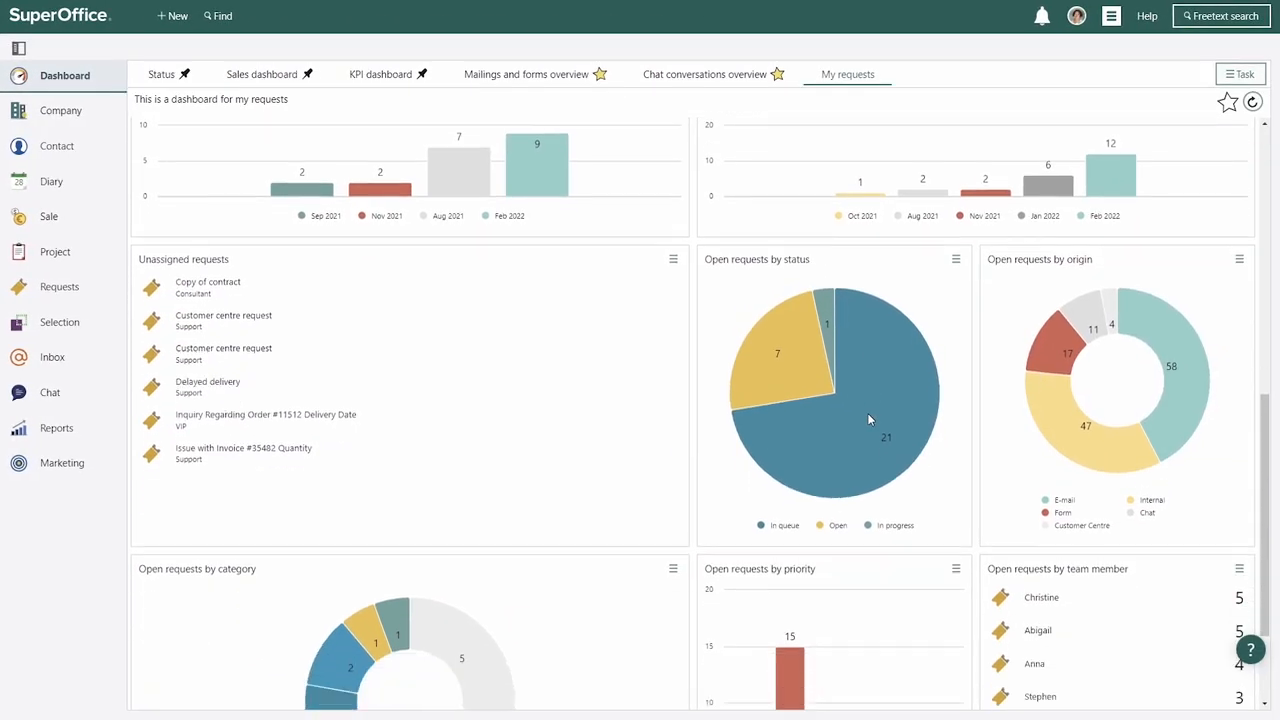
Step: Drill into Unassigned VIP requests and open UBC Cleaning's request 270 about order #11512
scroll("down", 3)
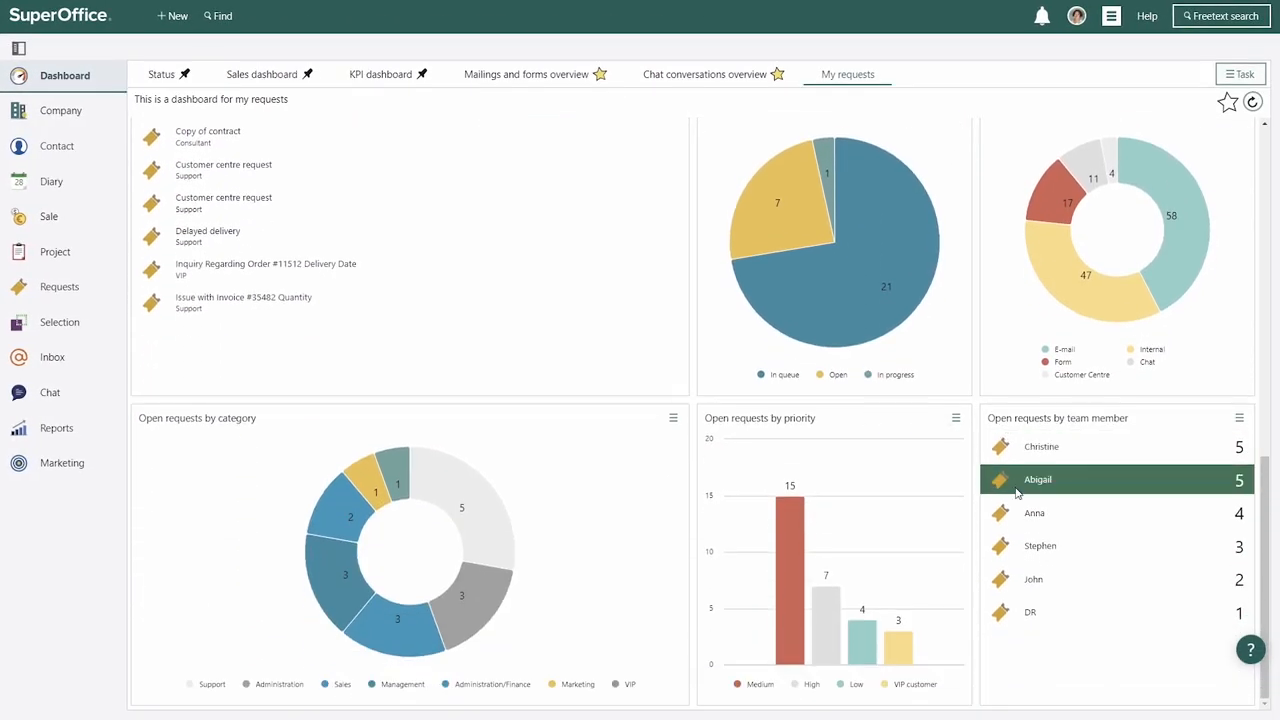
mouse_move(838, 620)
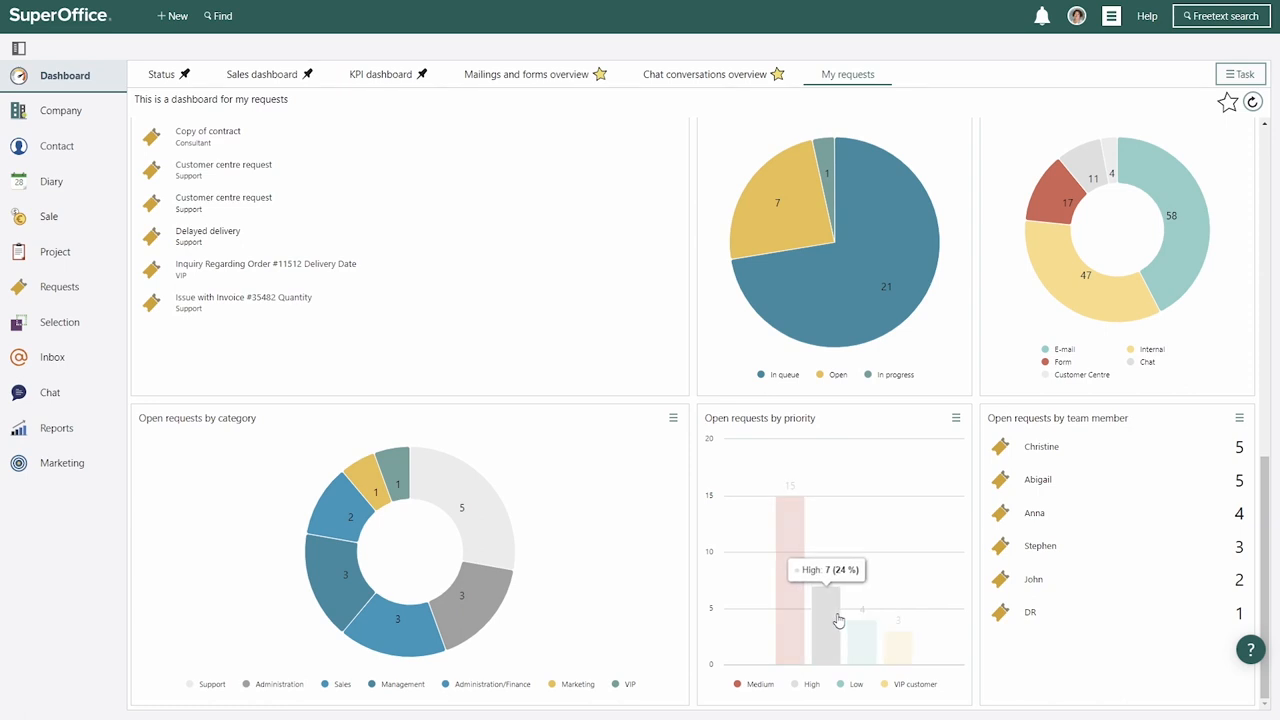
mouse_move(488, 554)
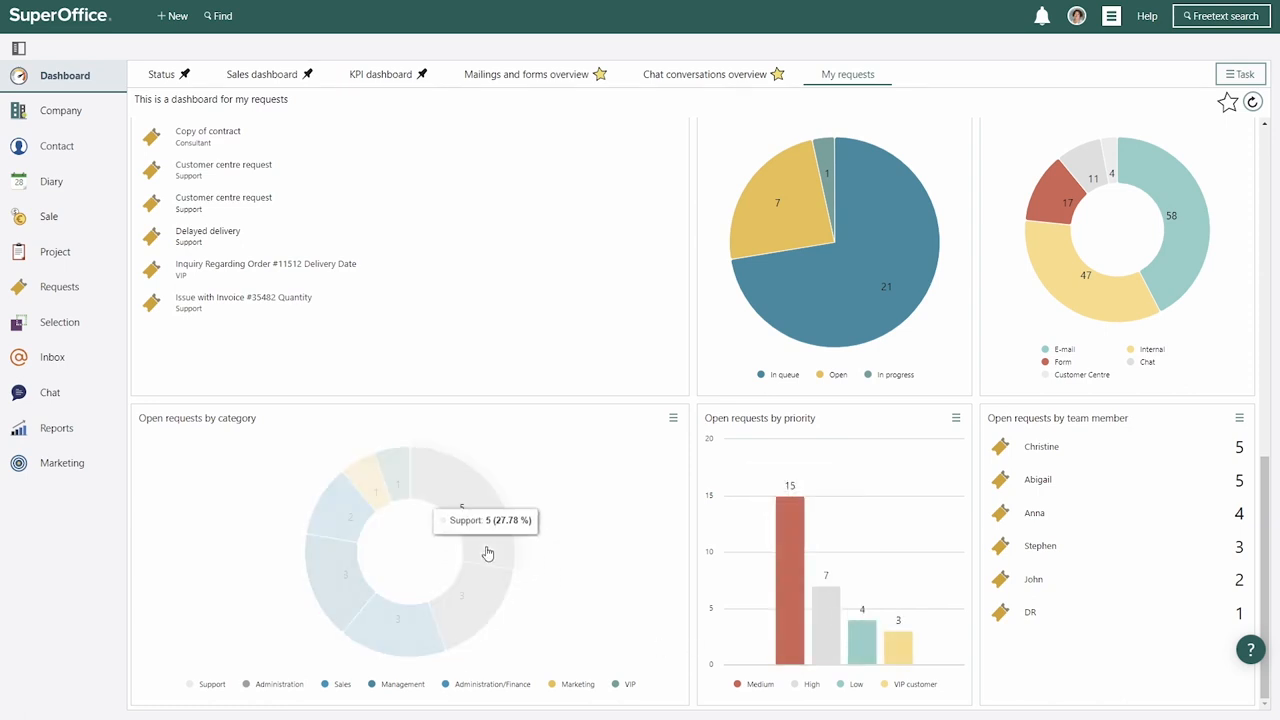
mouse_move(392, 640)
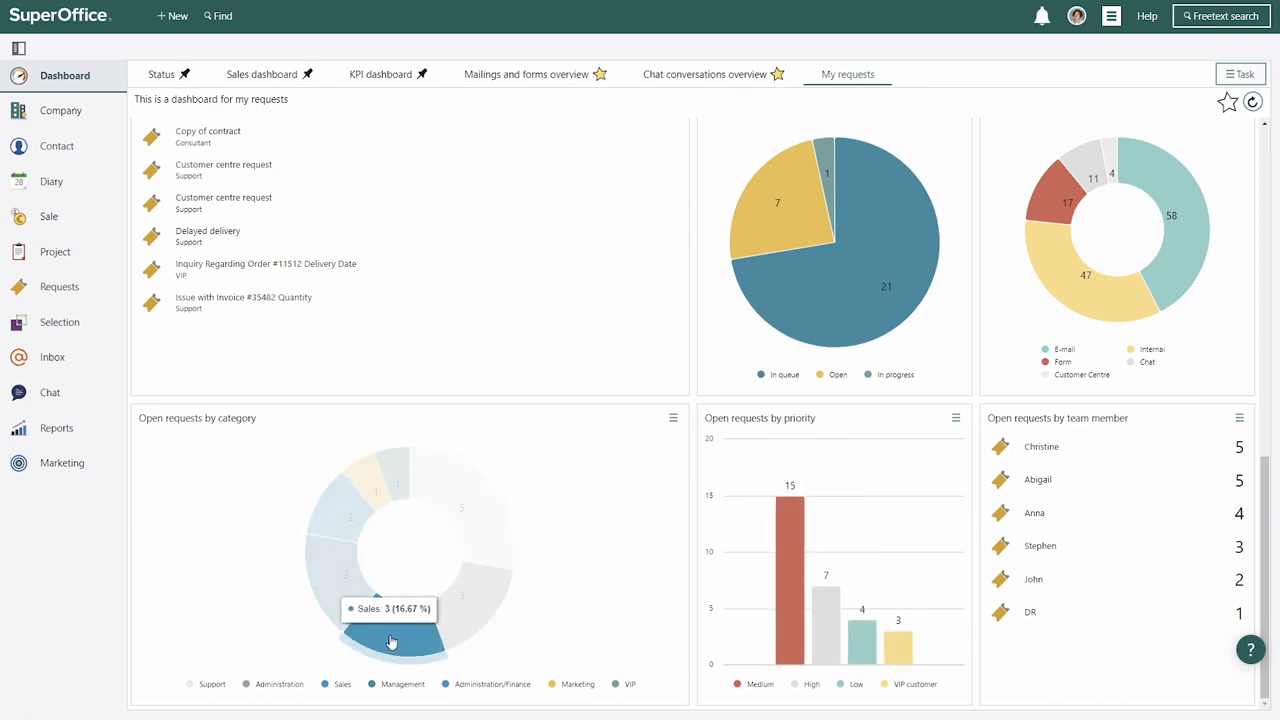
mouse_move(392, 482)
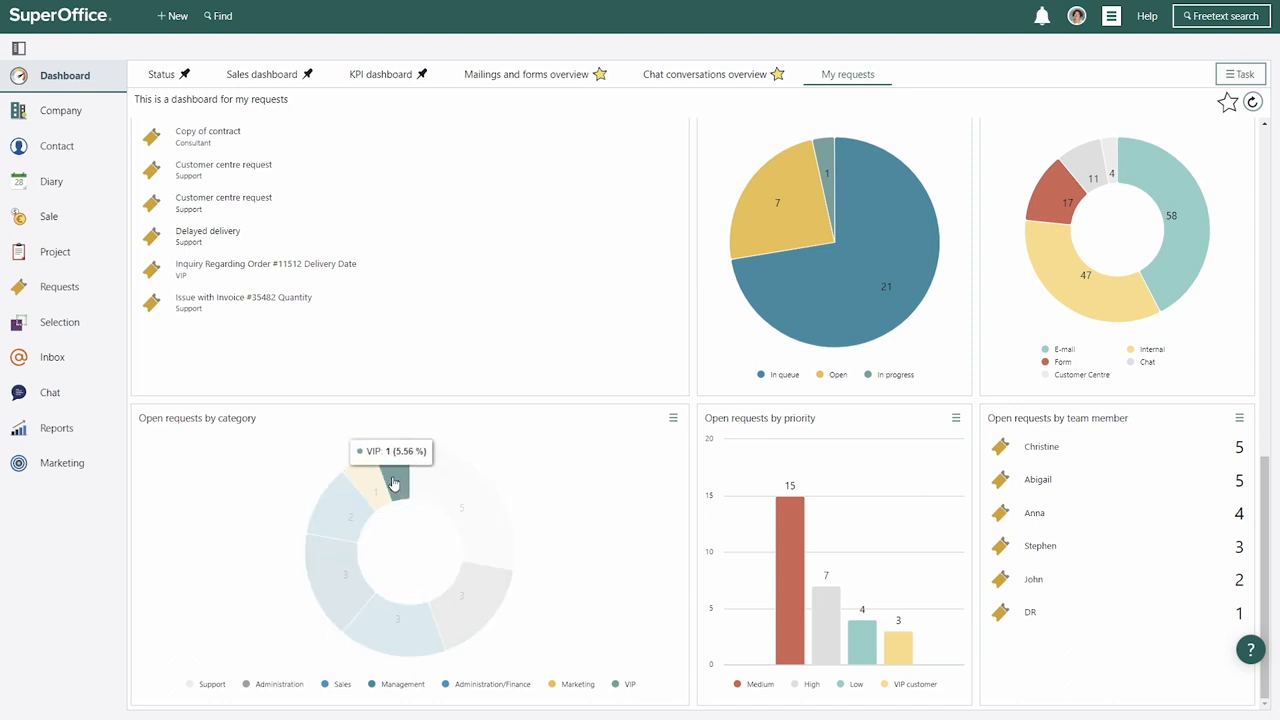
scroll("down", 3)
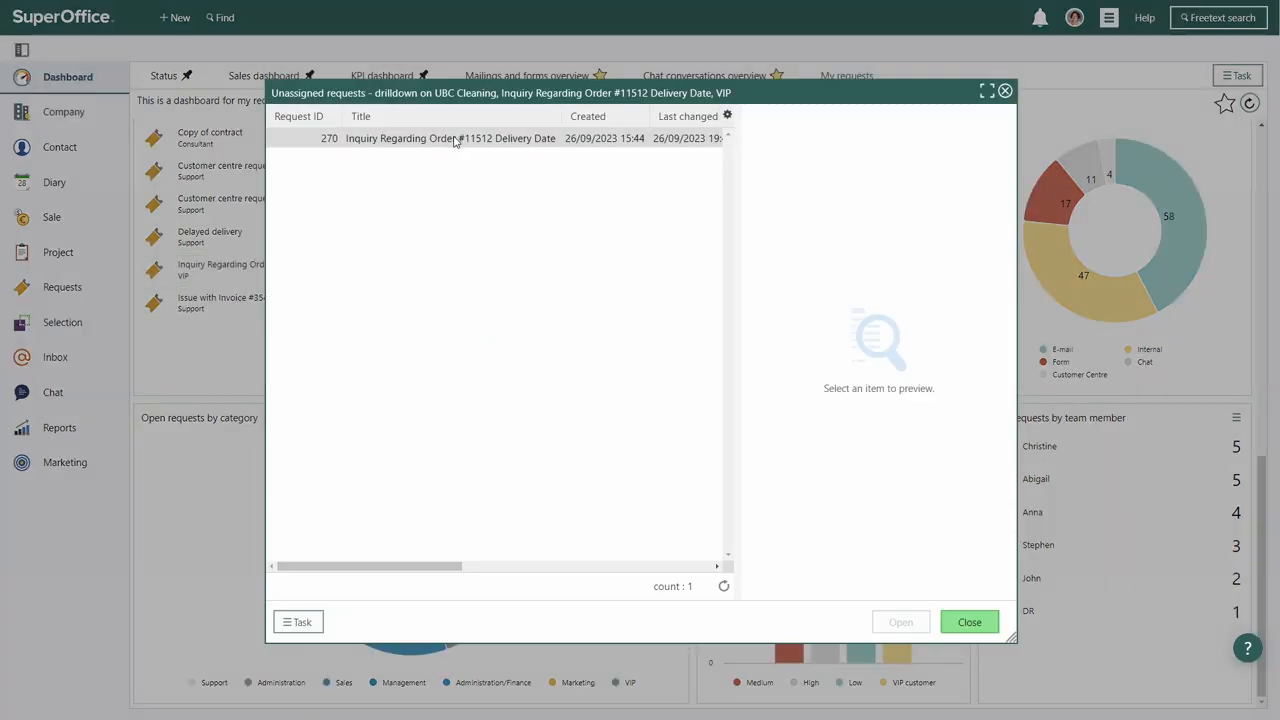
left_click(450, 138)
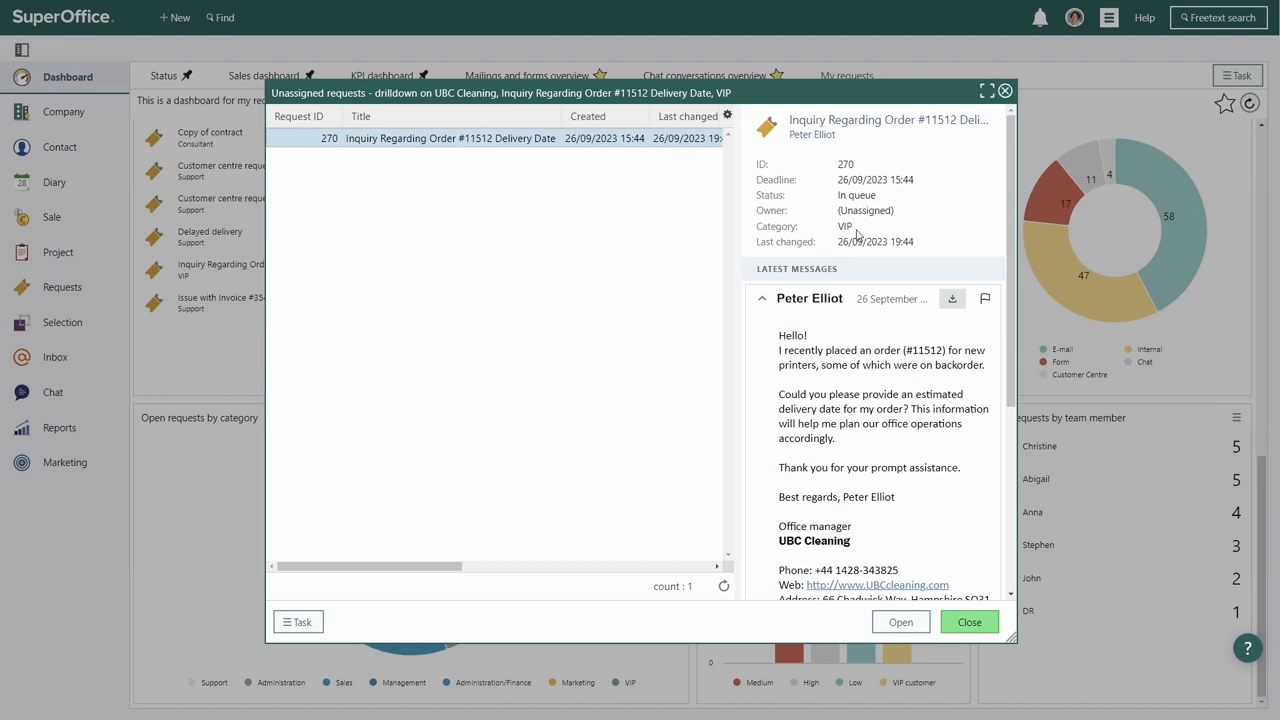
left_click(900, 620)
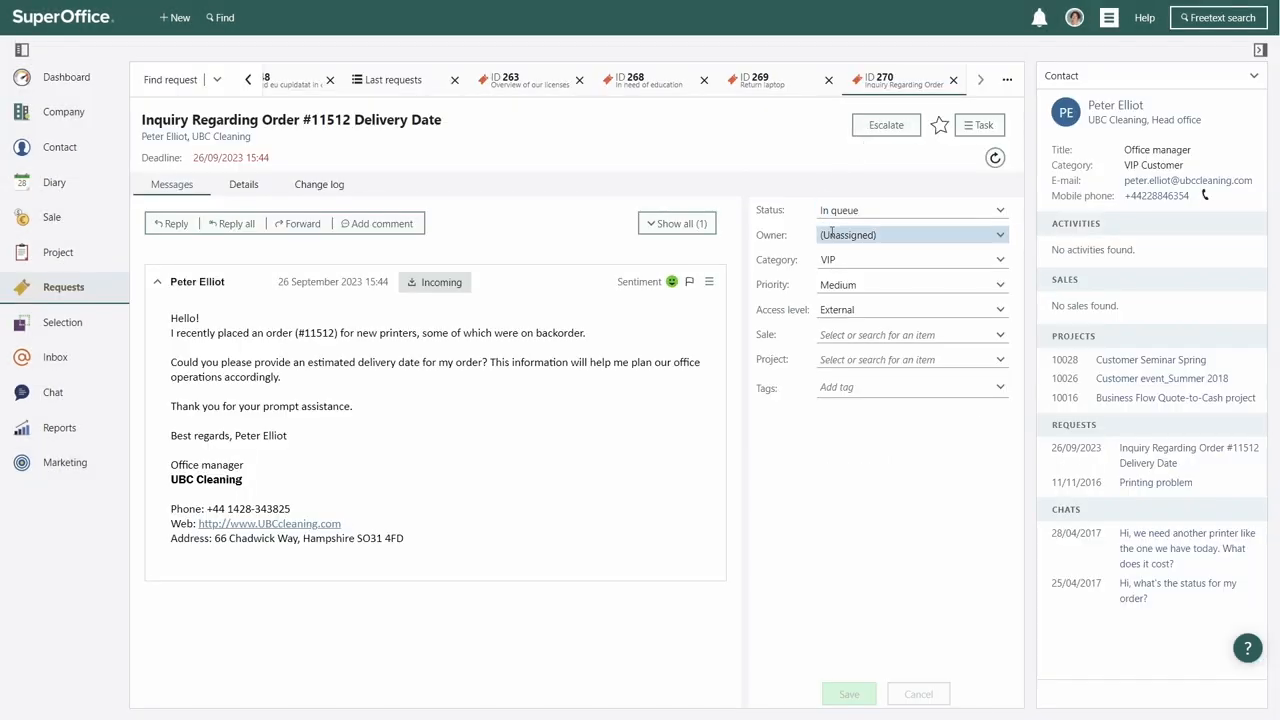
left_click(908, 234)
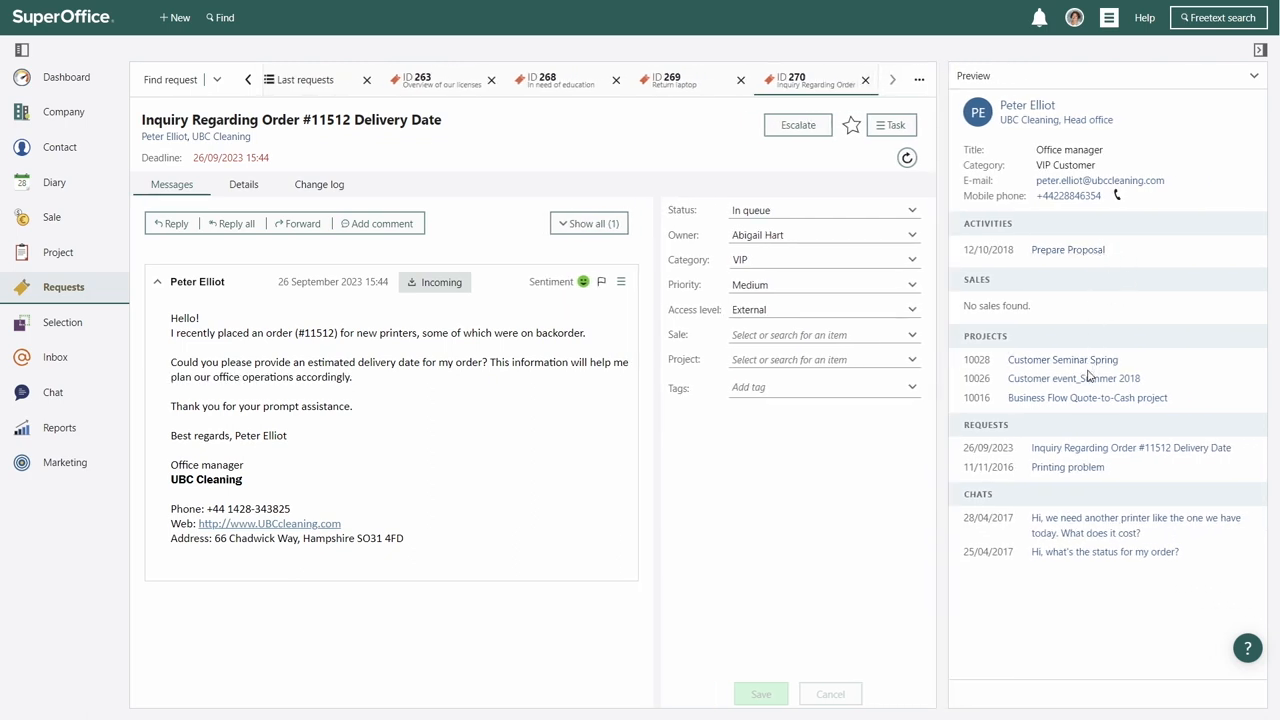
mouse_move(1068, 468)
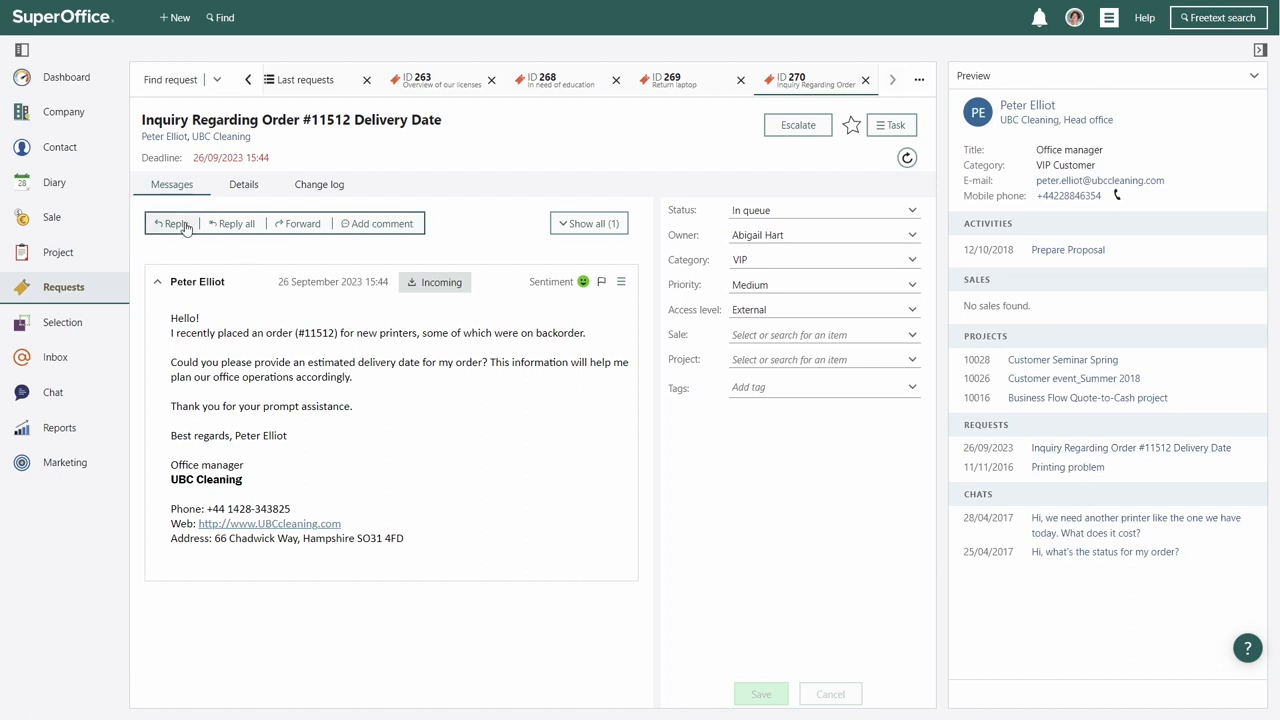
left_click(172, 224)
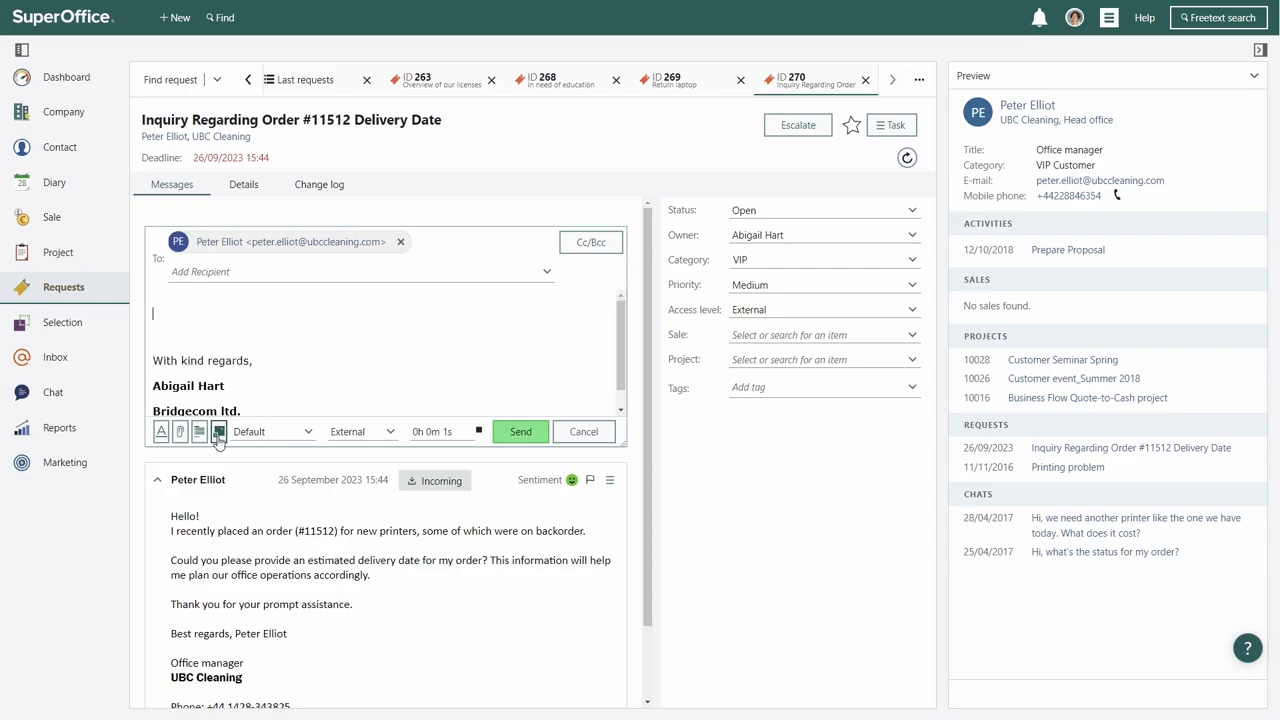
left_click(200, 432)
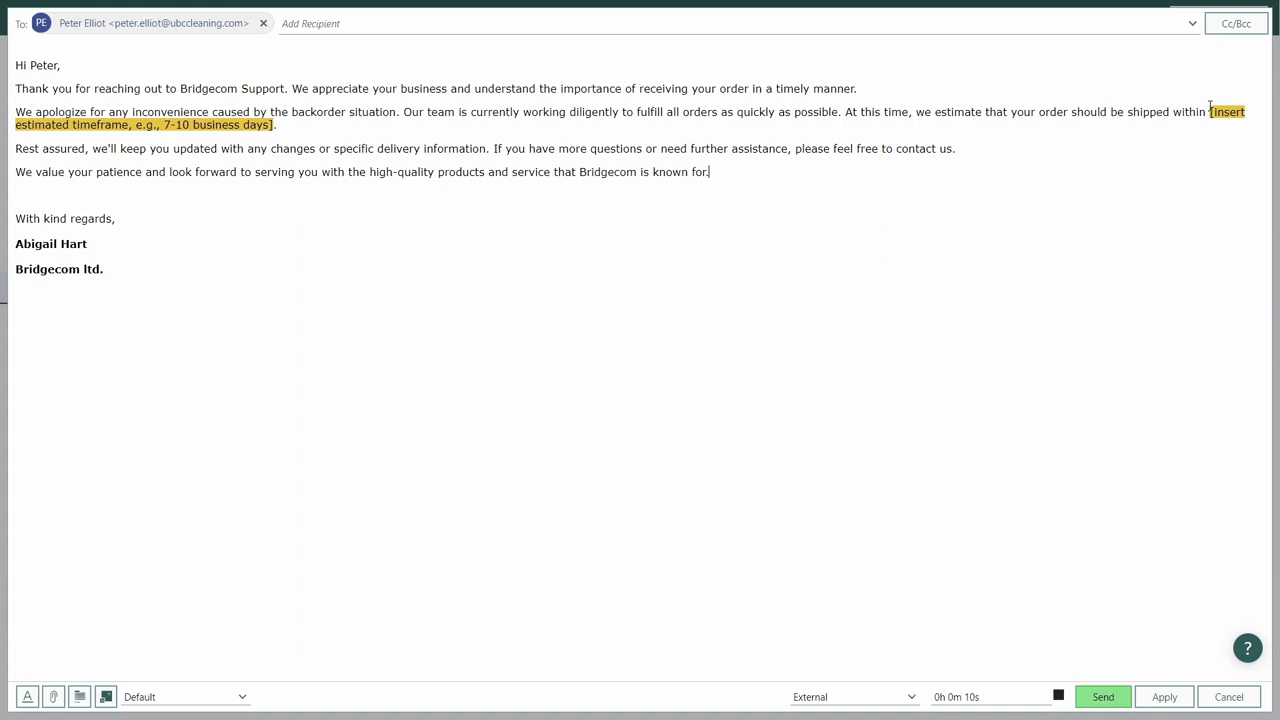
type("5 business days")
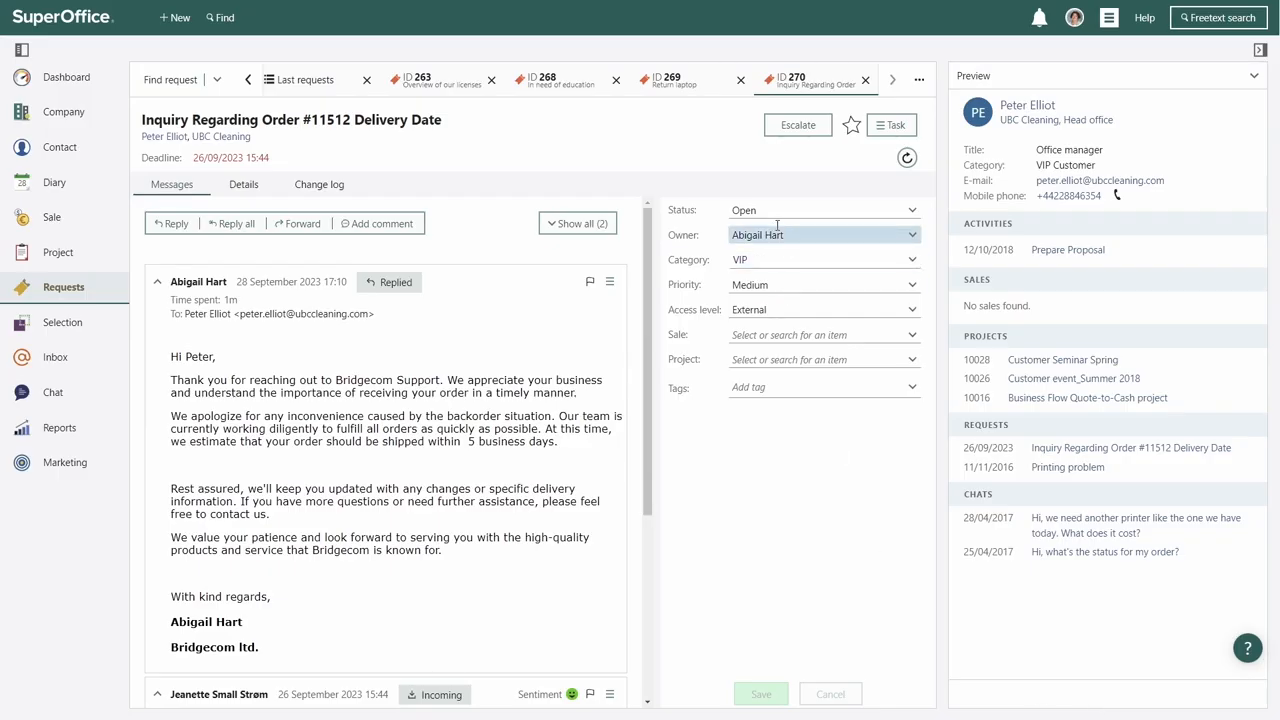
left_click(820, 210)
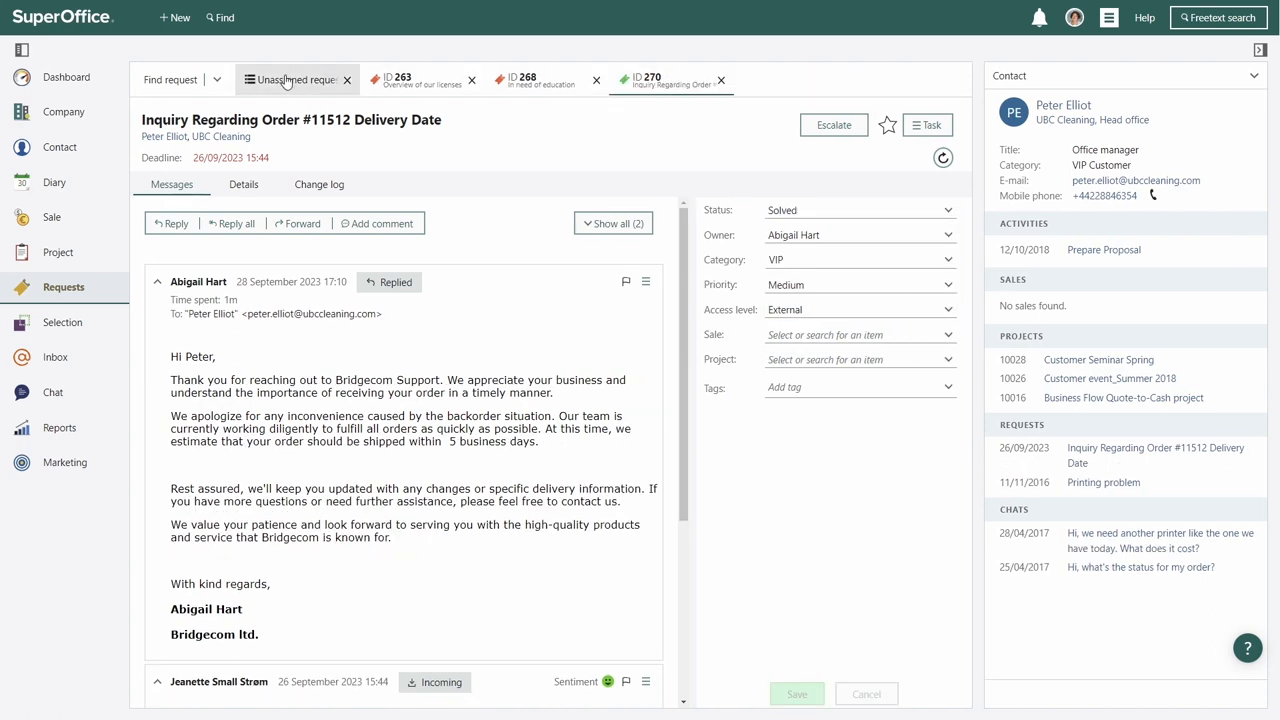
Step: From the unassigned list, pick the invoice #35482 quantity request
left_click(290, 80)
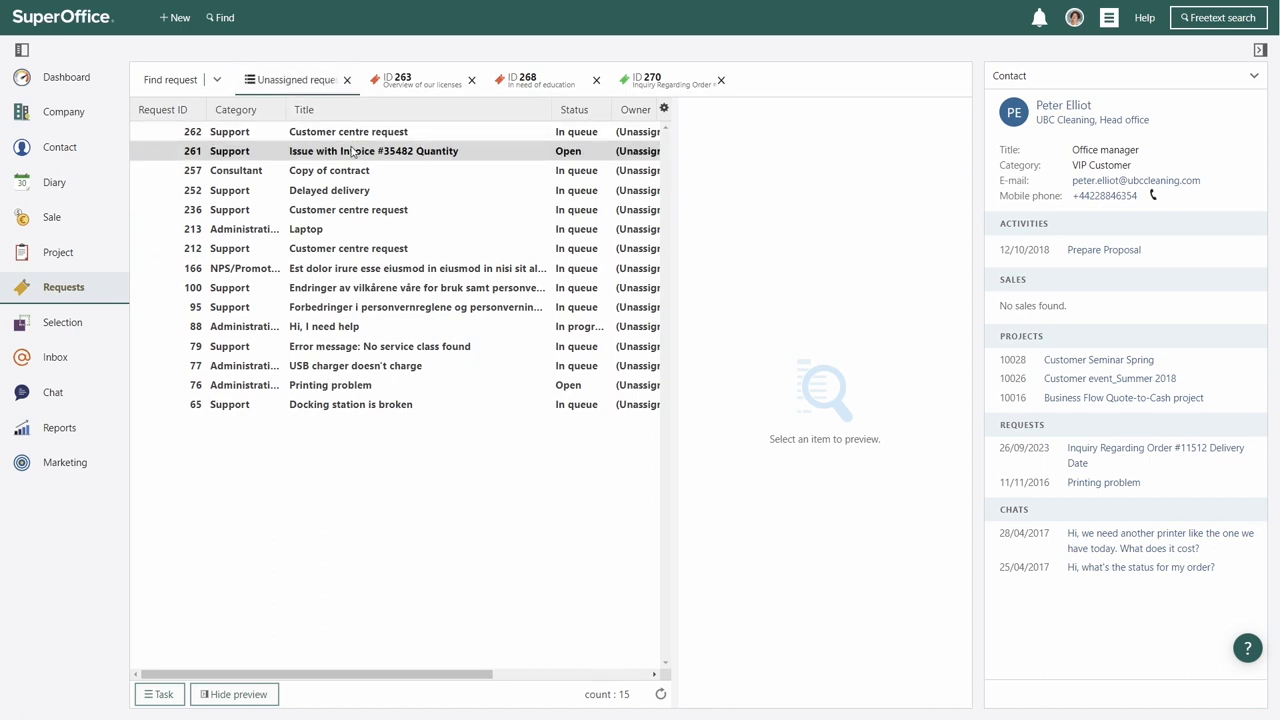
left_click(372, 150)
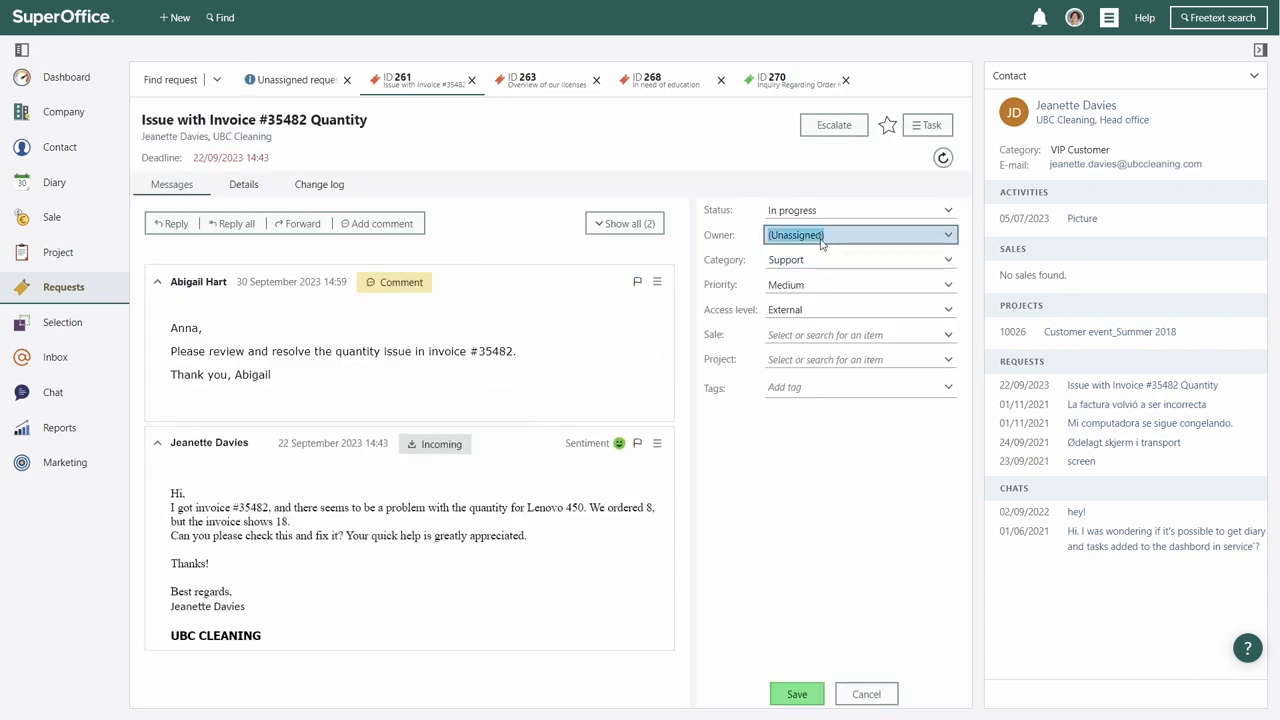
scroll("down", 3)
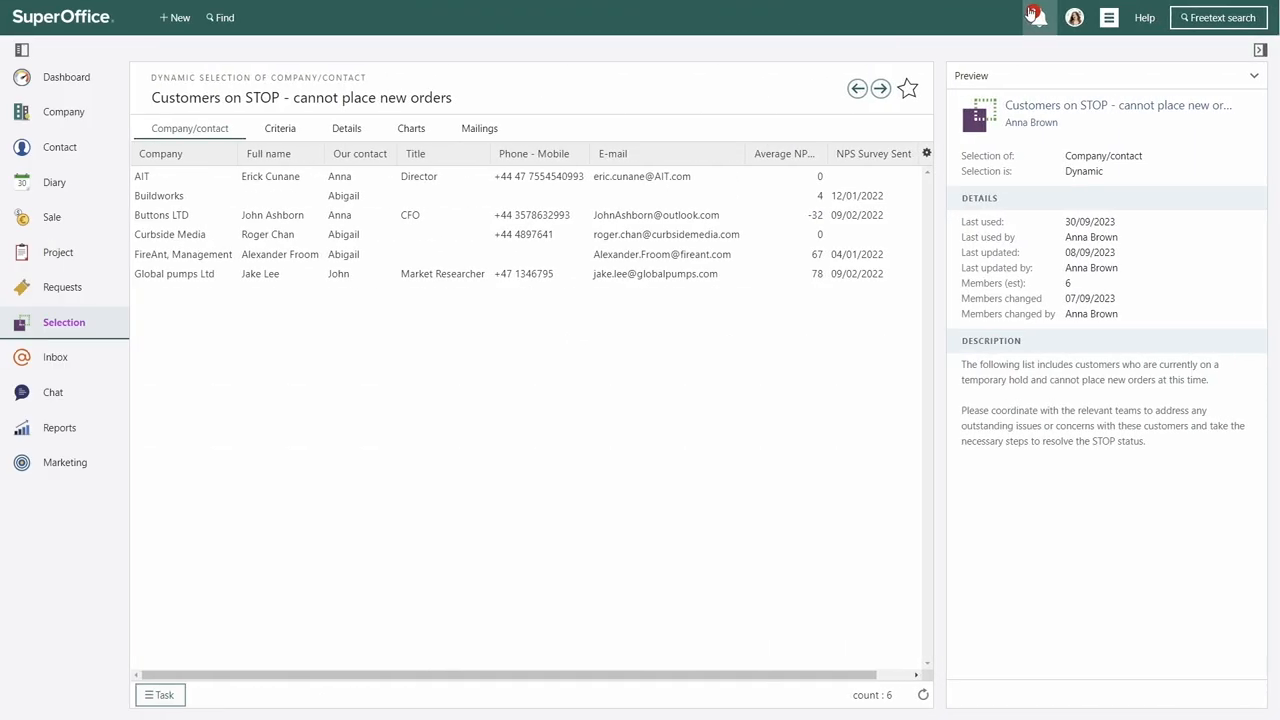
left_click(1036, 16)
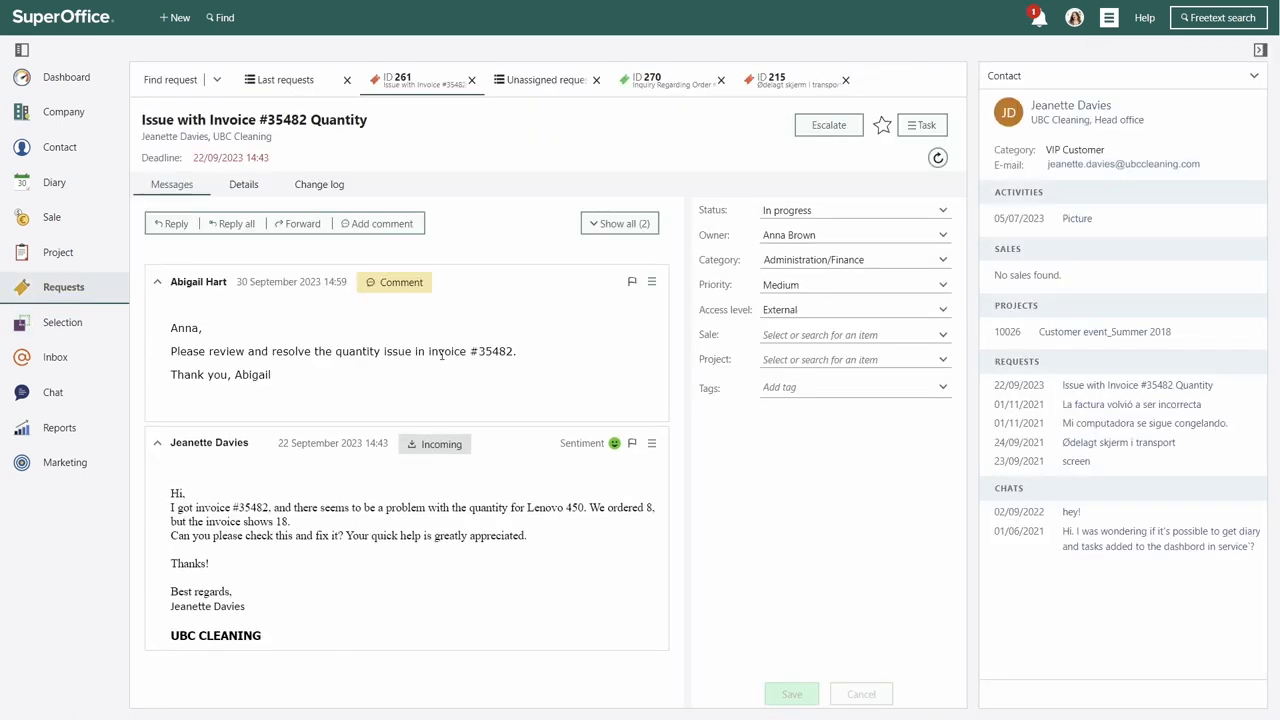
left_click(172, 224)
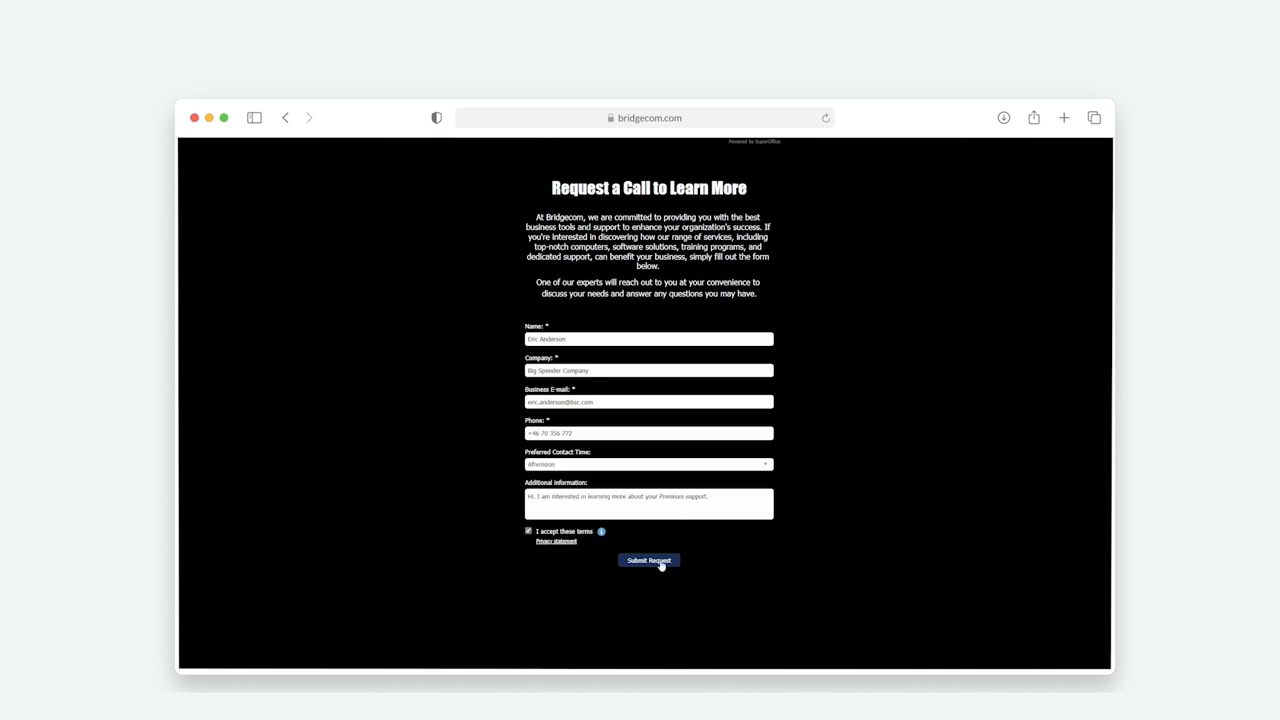
Step: Submit the completed Request a Call form with terms accepted
left_click(648, 560)
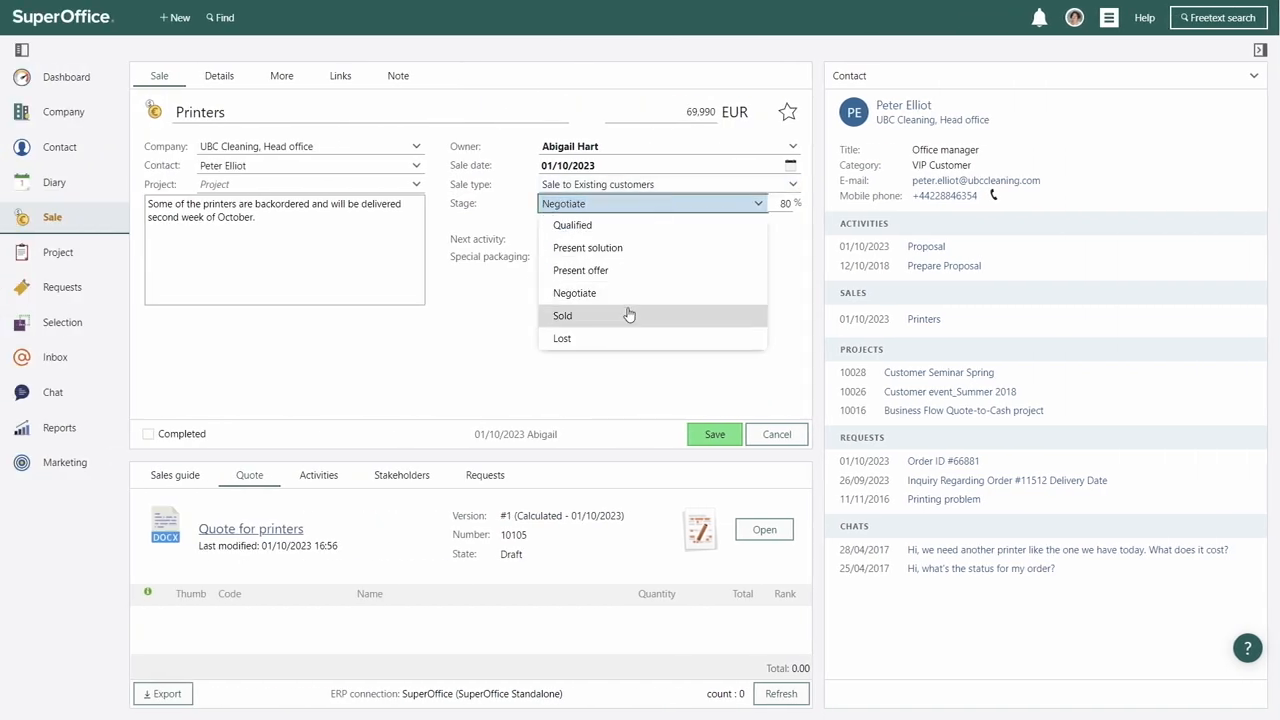
Step: Set the Printers sale stage to Sold and filter the Sales card layout's Request fields by 'pro'
left_click(562, 316)
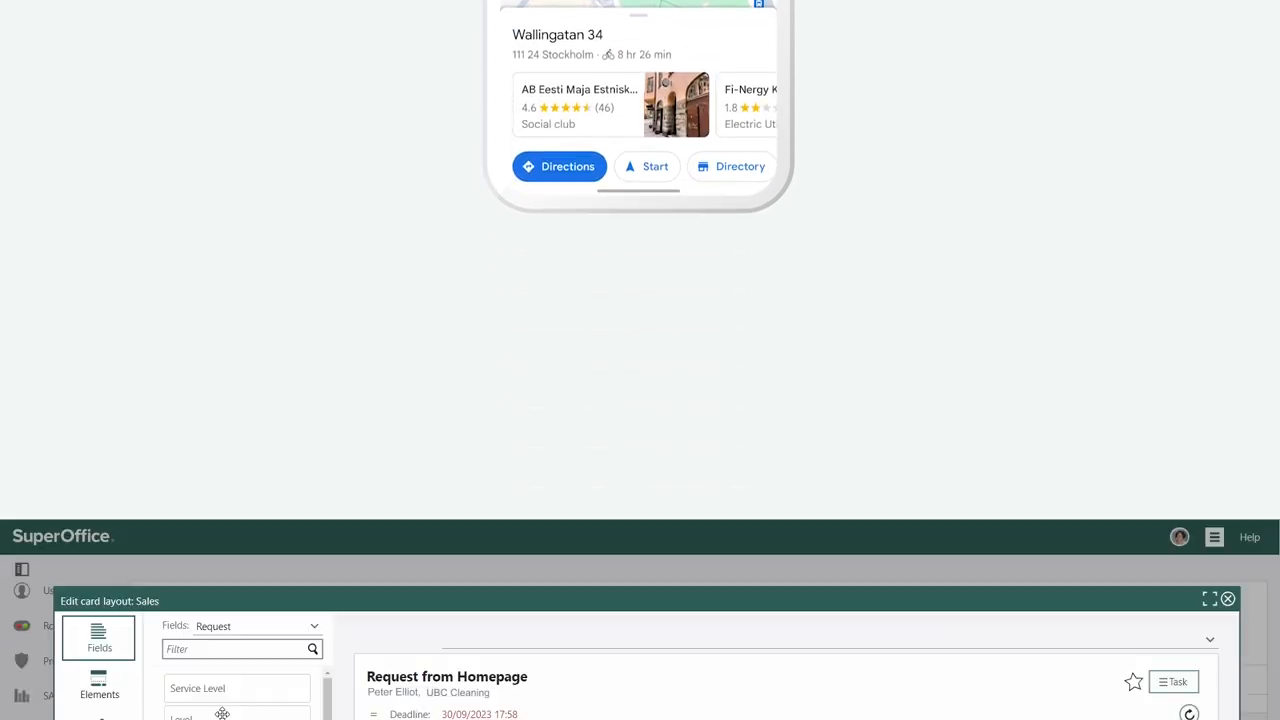
type("pro")
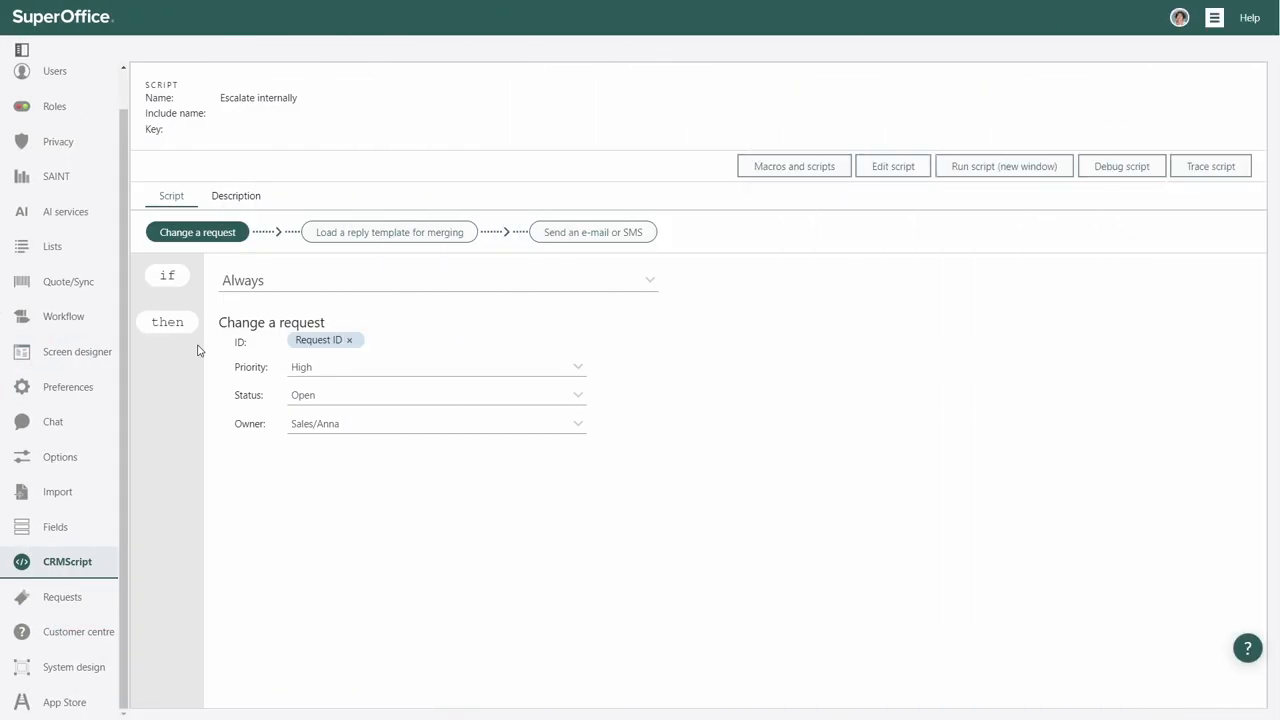
Step: Review the Escalate internally script's reply-template step using the Incoming Lead ALERT template
left_click(388, 232)
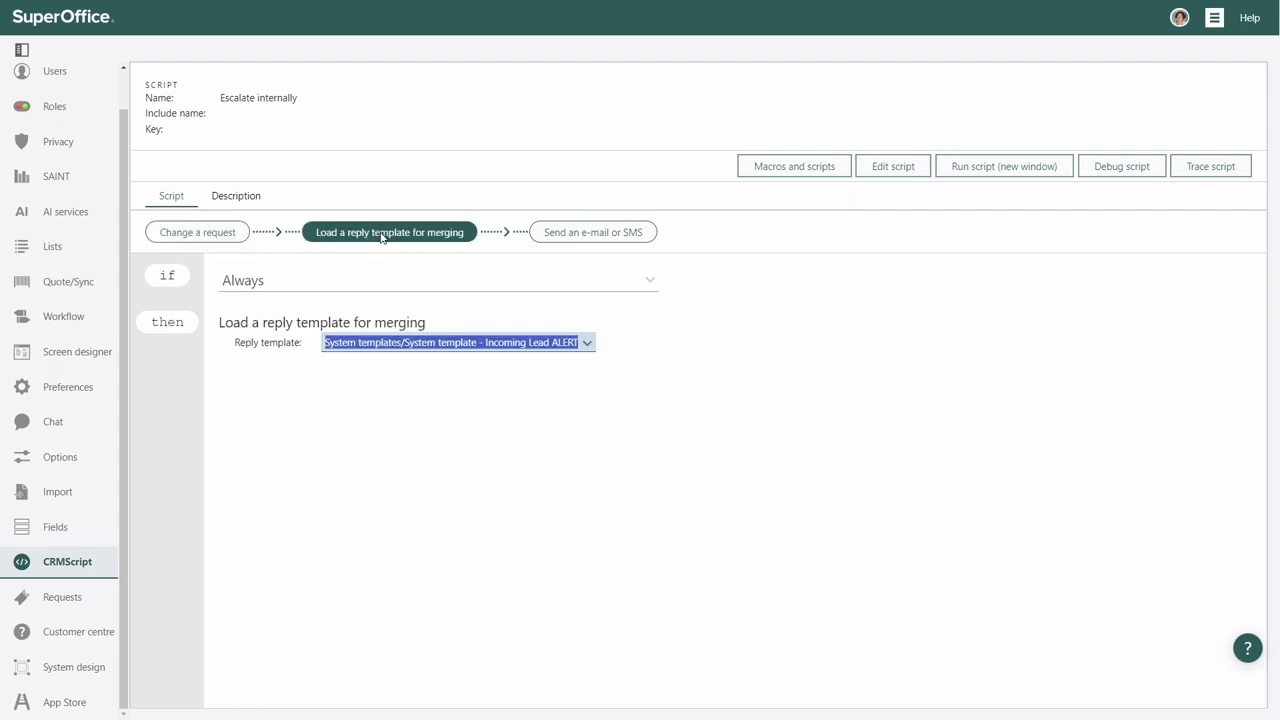
mouse_move(582, 224)
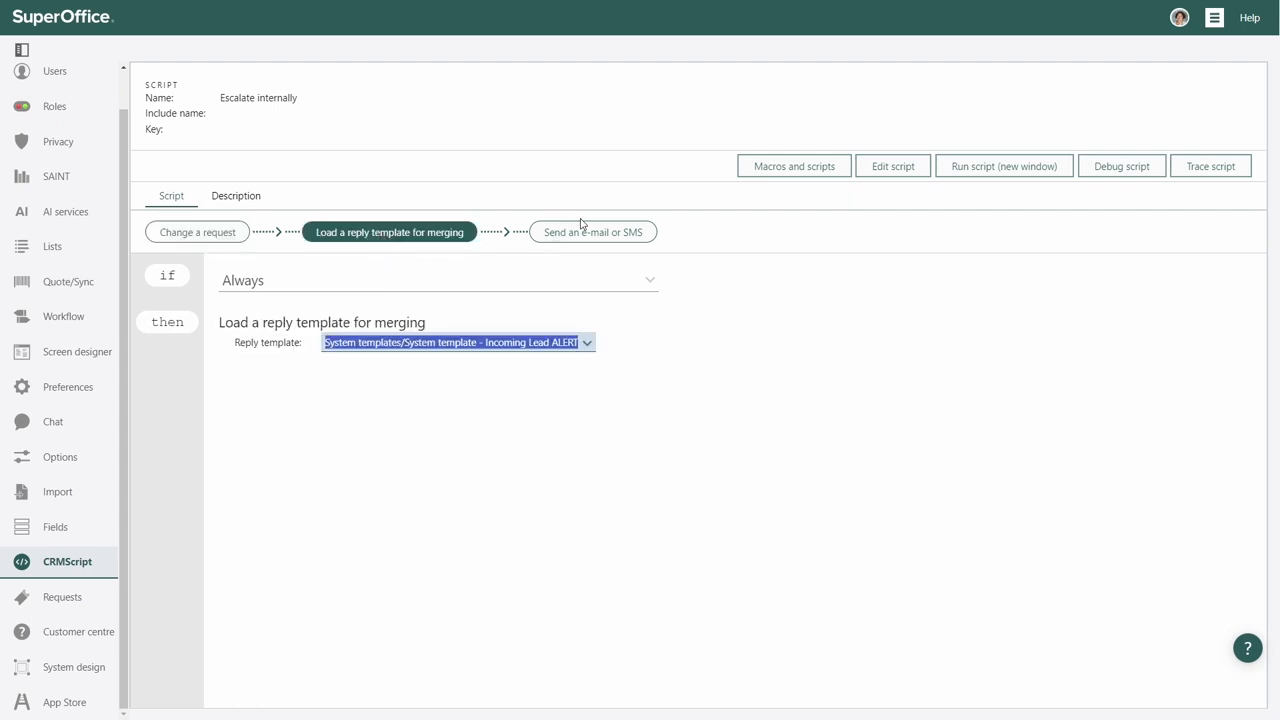
left_click(592, 232)
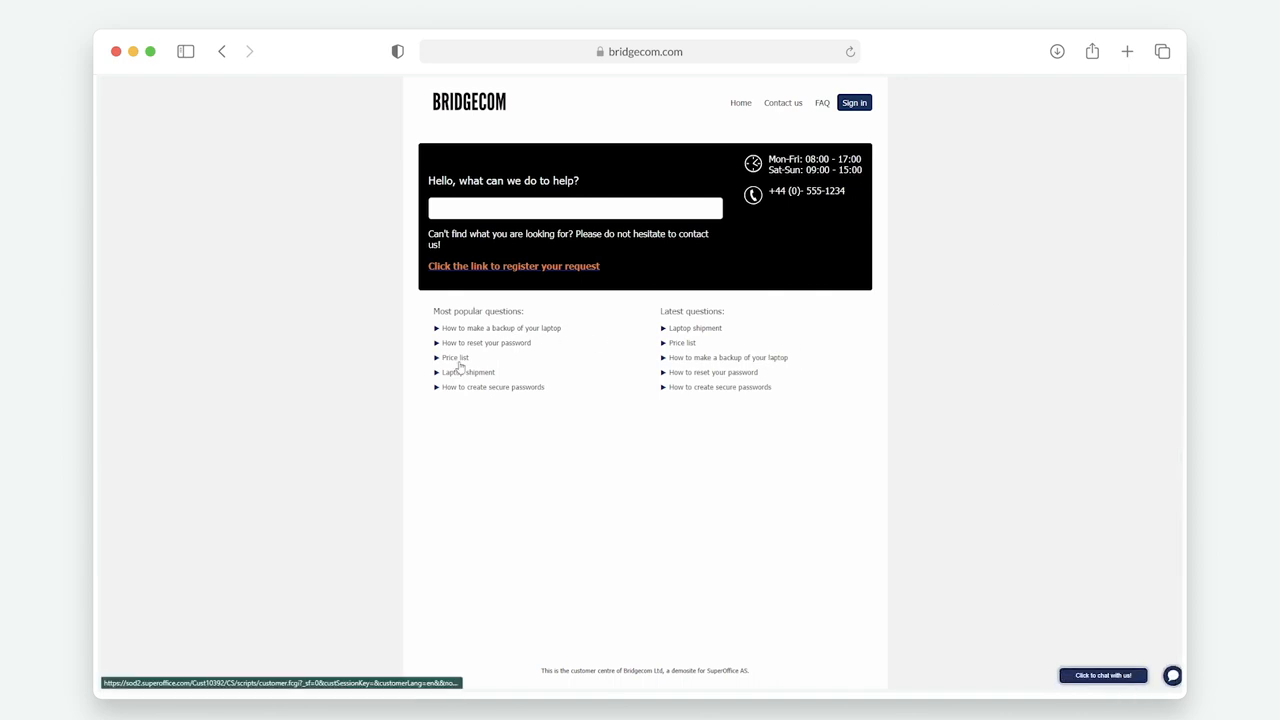
mouse_move(1152, 598)
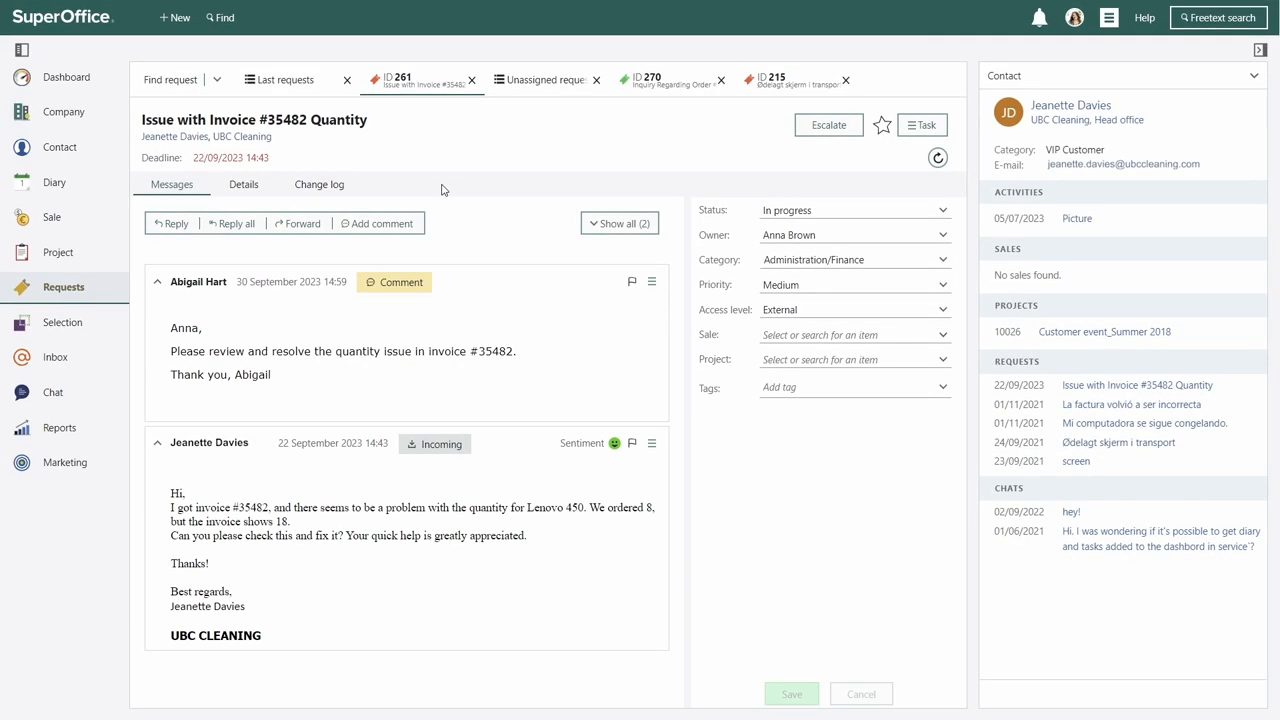
mouse_move(240, 136)
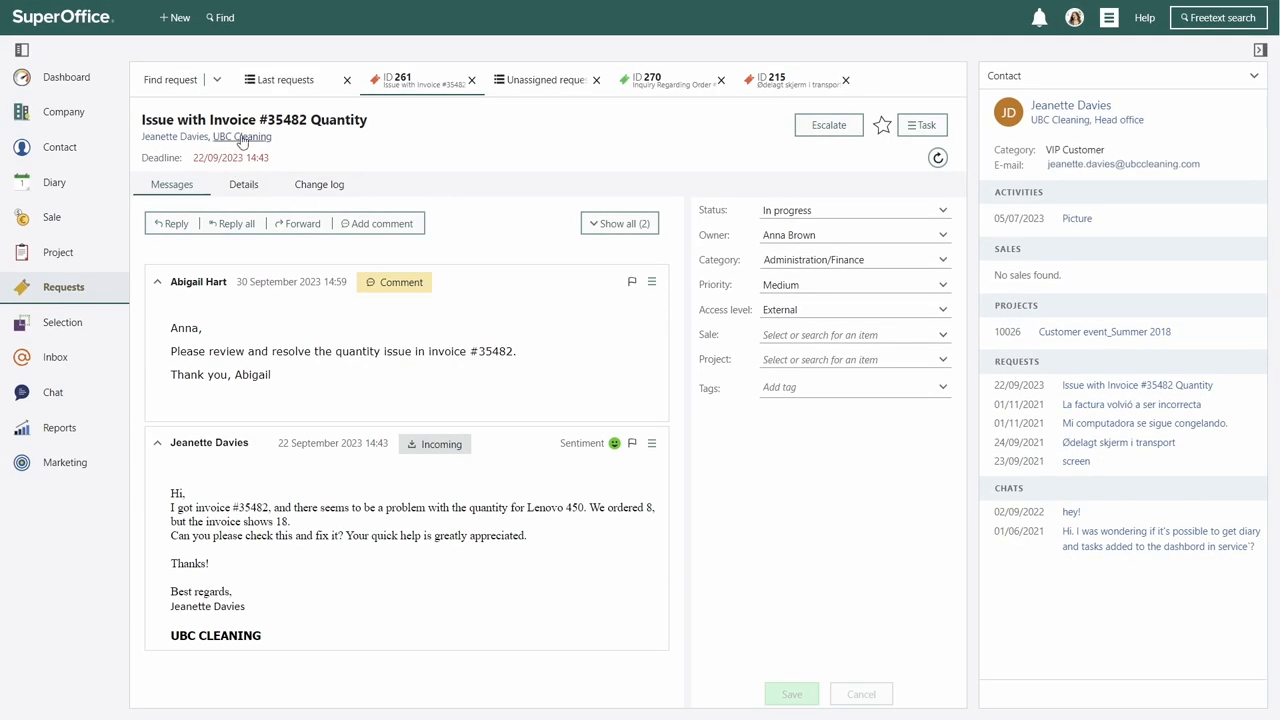
Step: Browse UBC Cleaning's projects, activities and requests, then return to the My requests dashboard
left_click(240, 136)
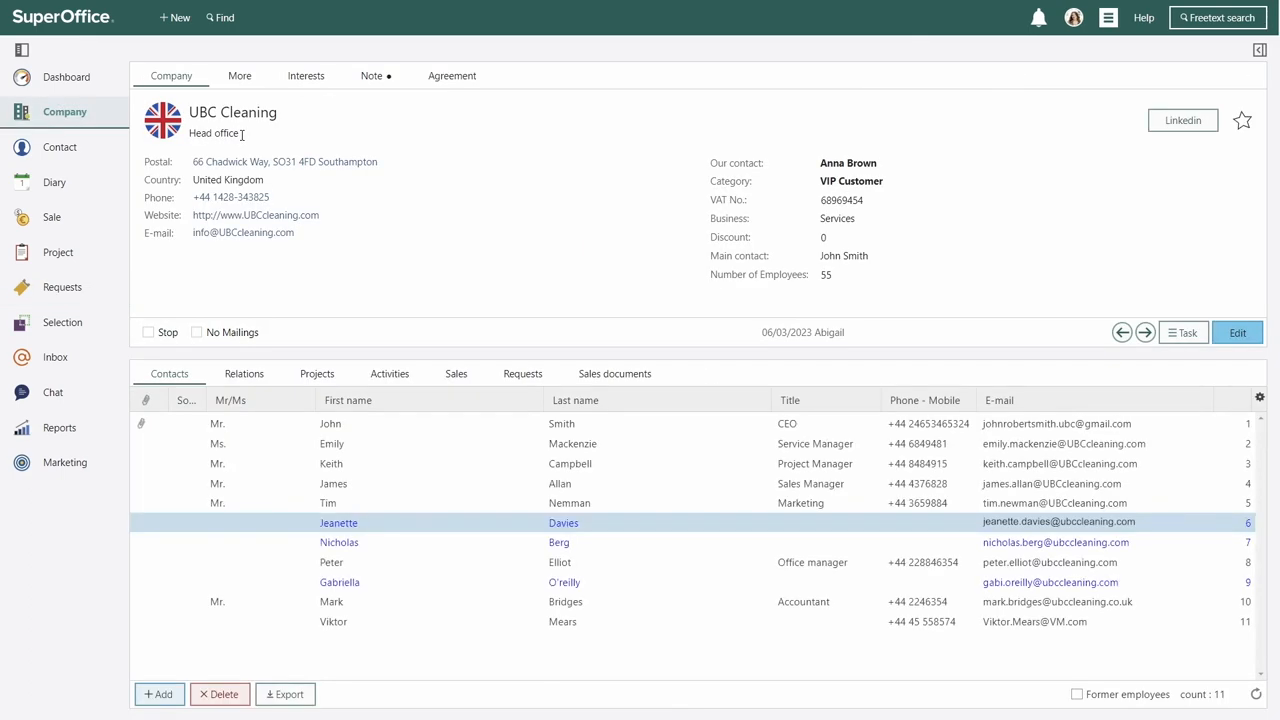
left_click(316, 374)
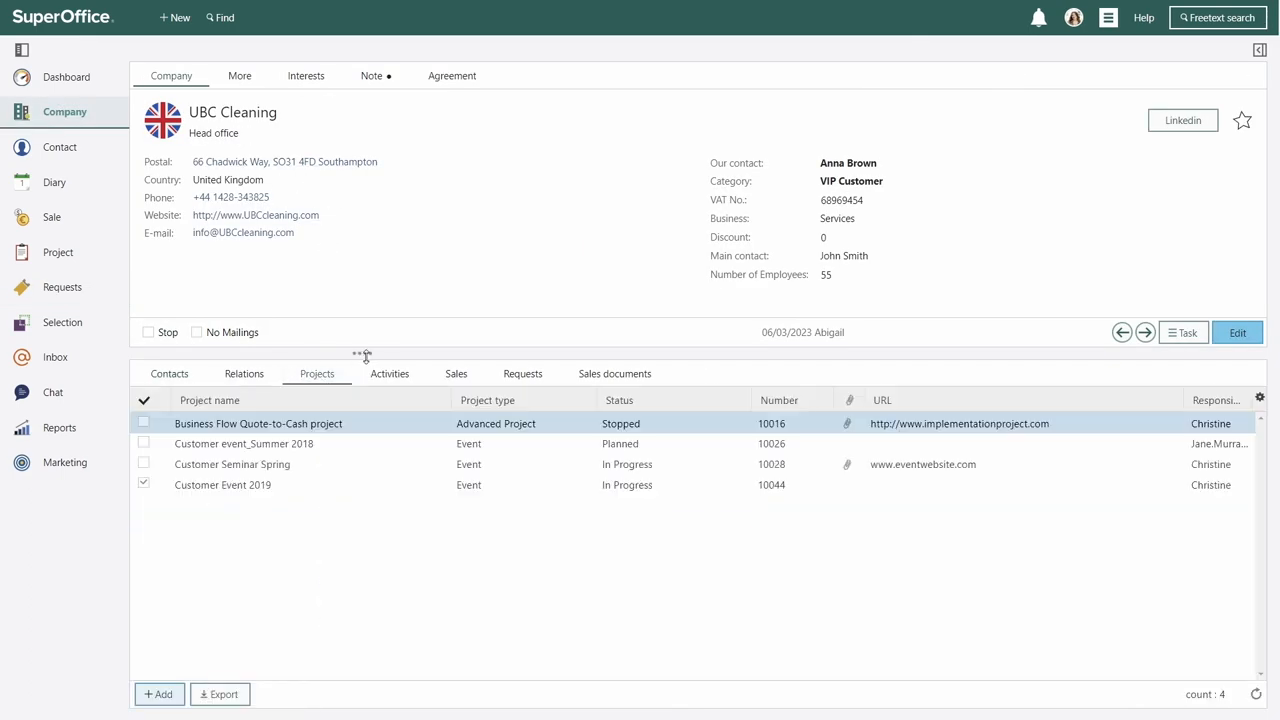
left_click(388, 374)
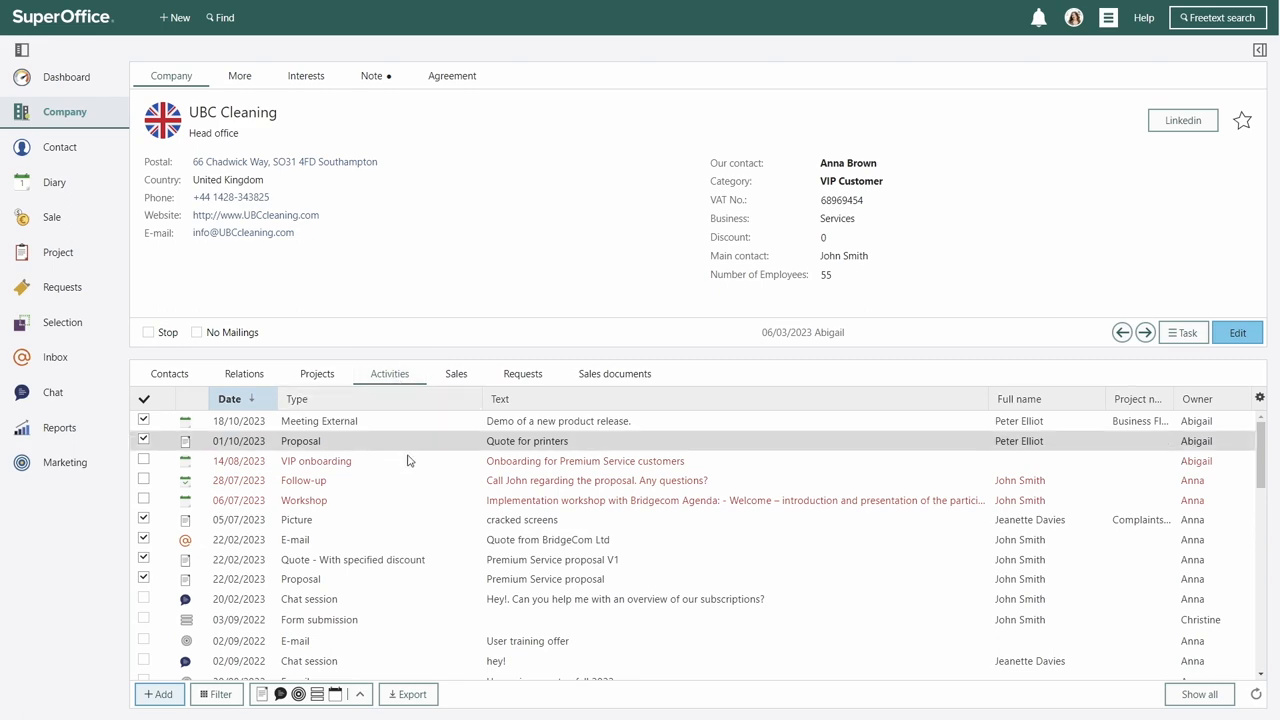
scroll("down", 3)
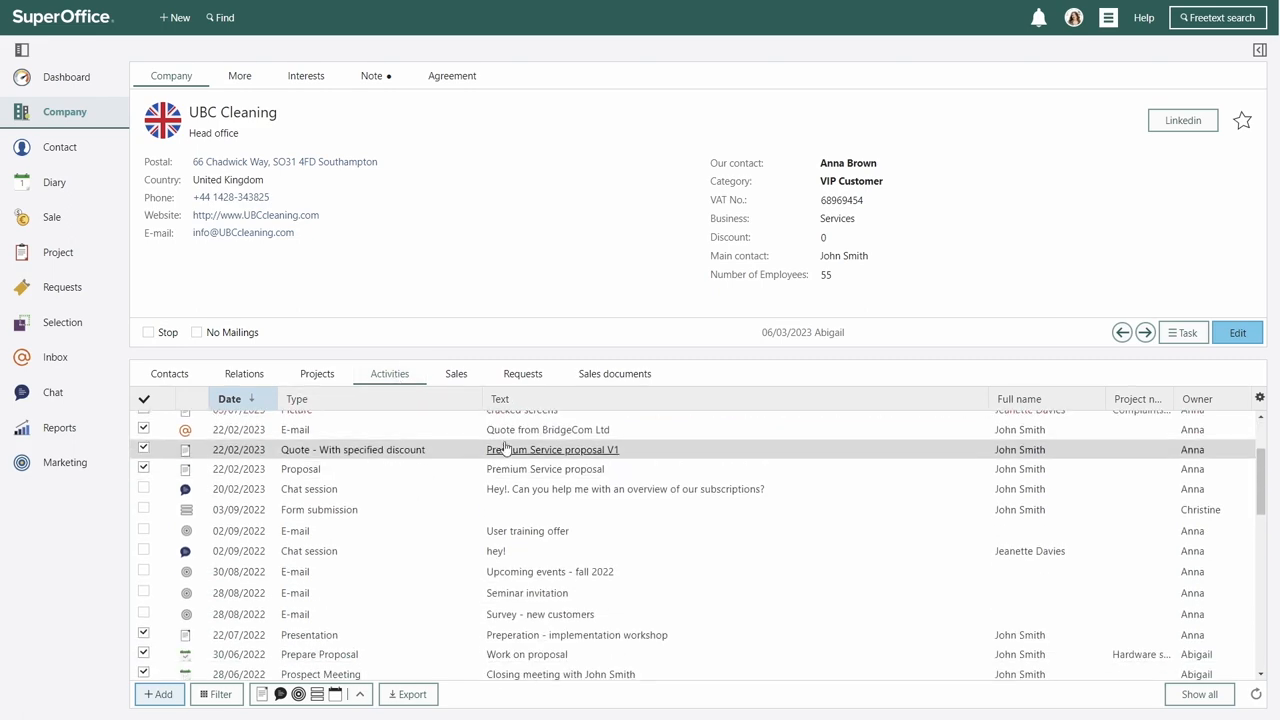
left_click(522, 374)
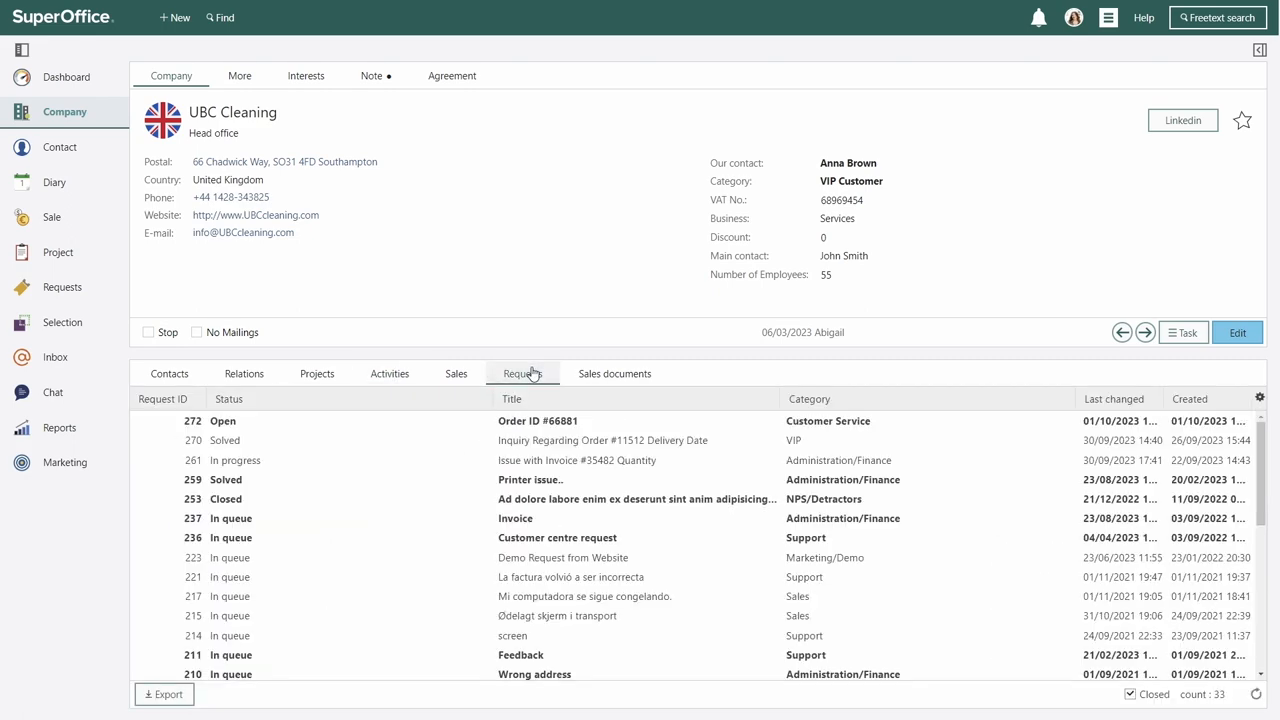
left_click(68, 76)
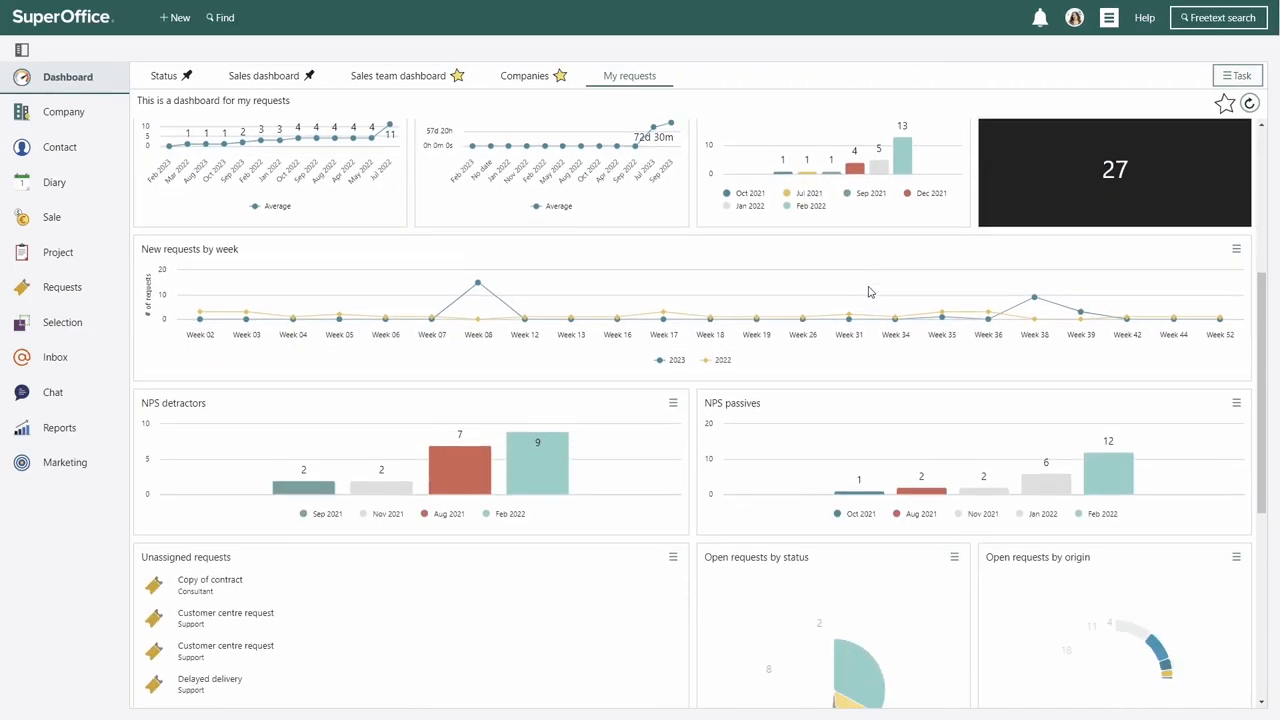
Step: Add the Requests by customer category tile to the My requests dashboard layout
scroll("down", 3)
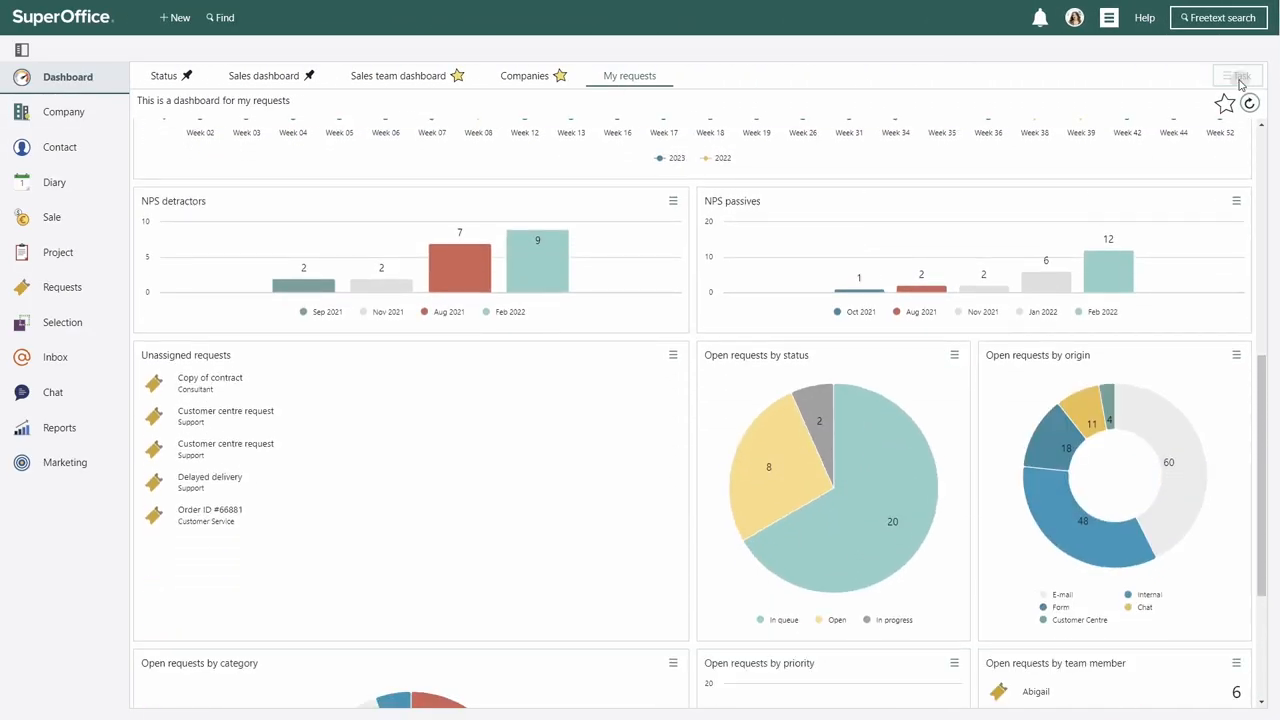
left_click(1238, 76)
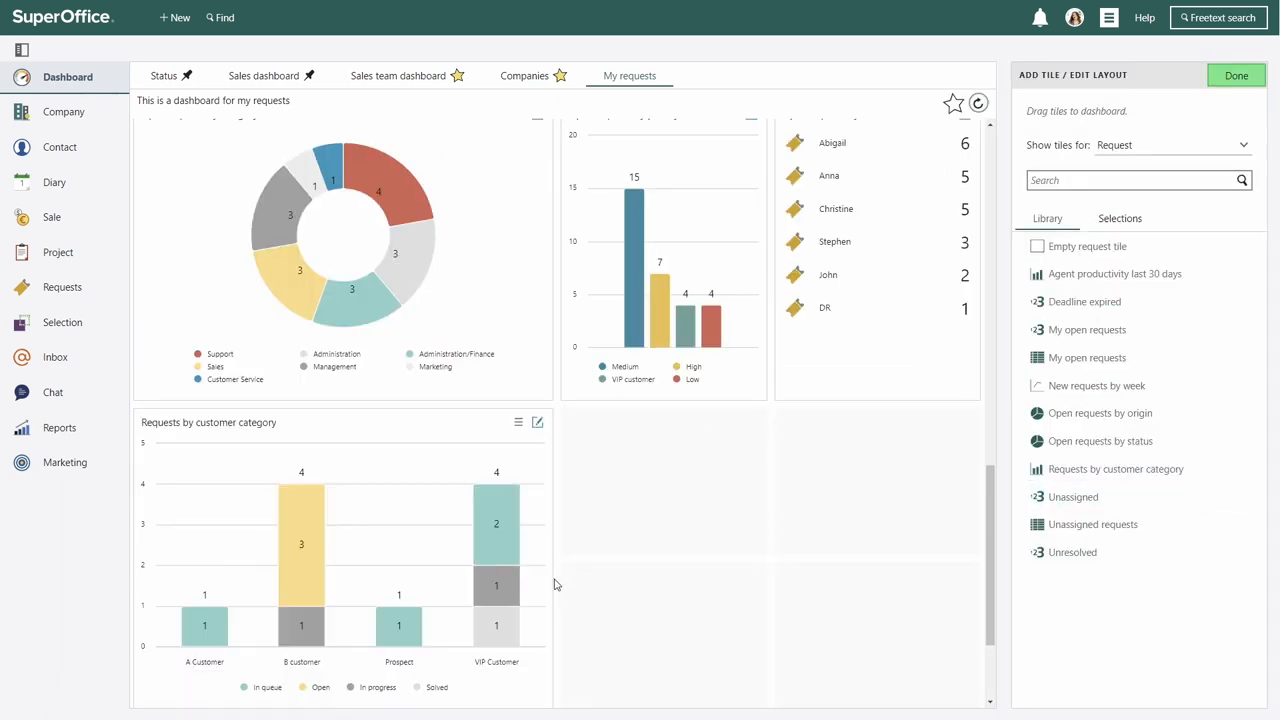
left_click(1236, 76)
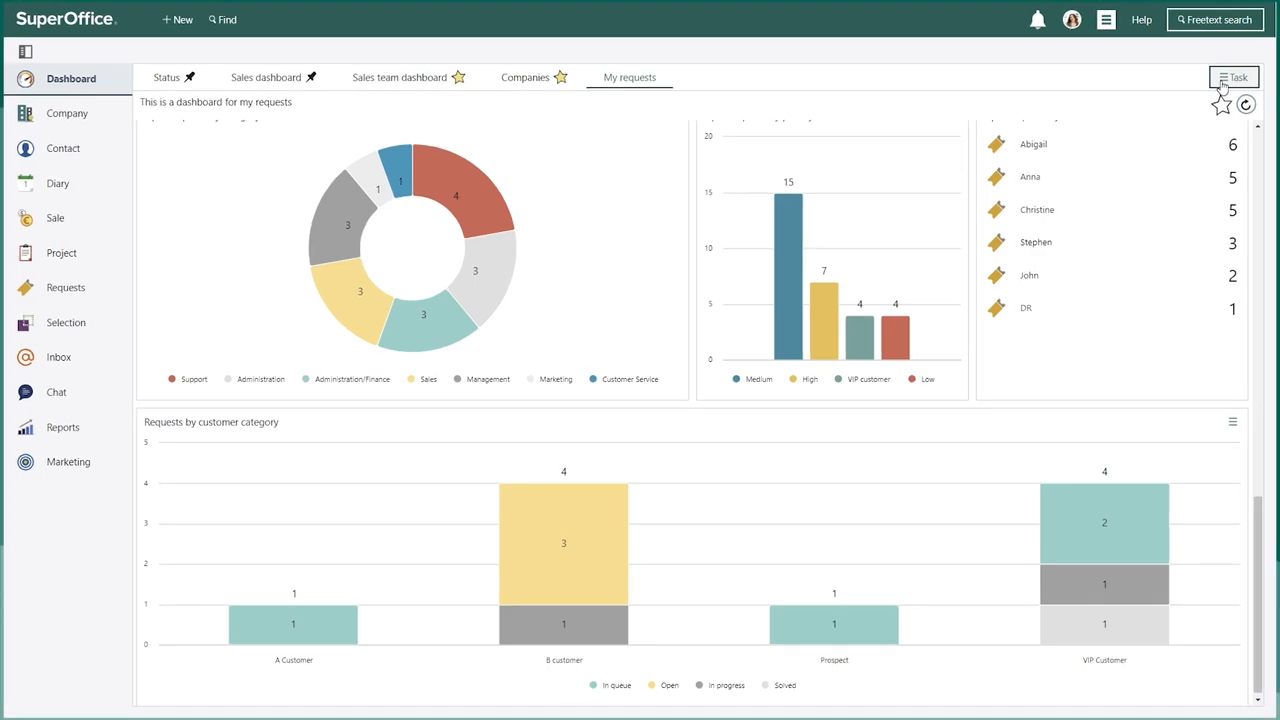